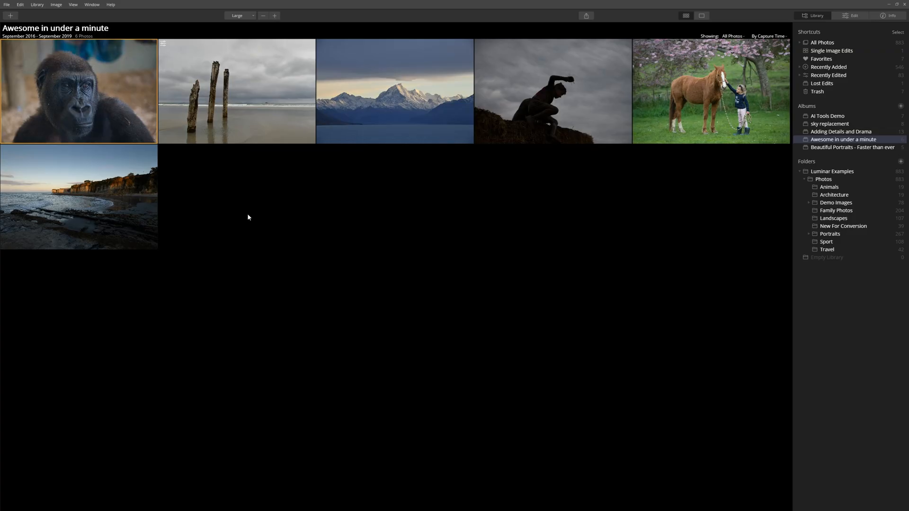
mouse_move(121, 205)
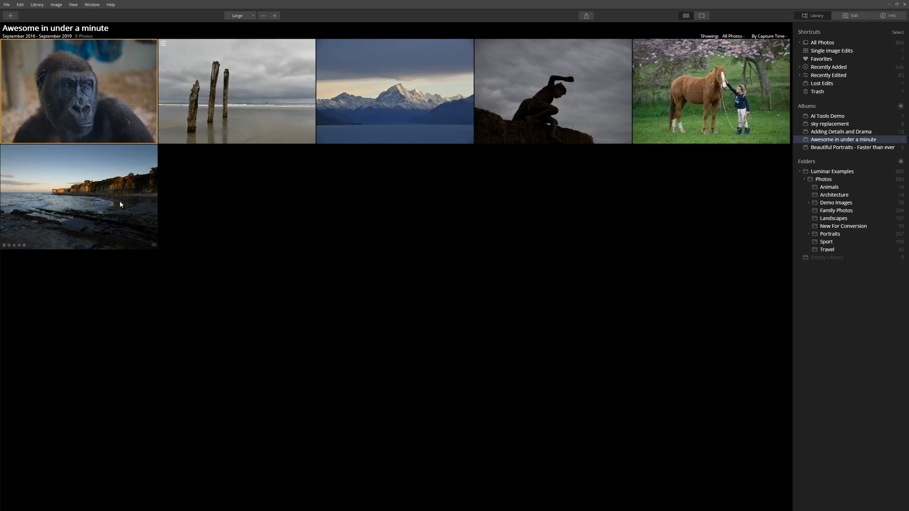
Open the sunlit rocky coastline photo from the album in single-image view
double_click(80, 197)
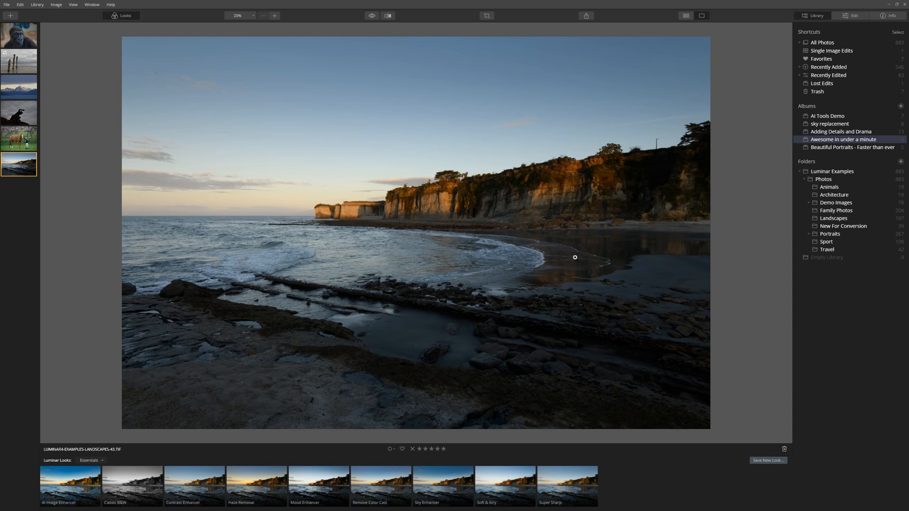
mouse_move(539, 313)
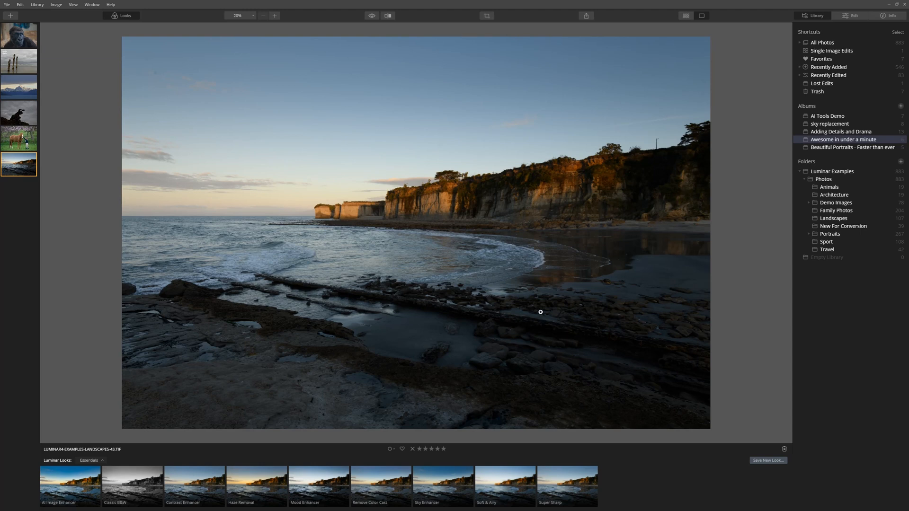
Apply AI Accent 100 and Sky Enhancer 46, then raise AI Structure Amount to about 36
click(851, 16)
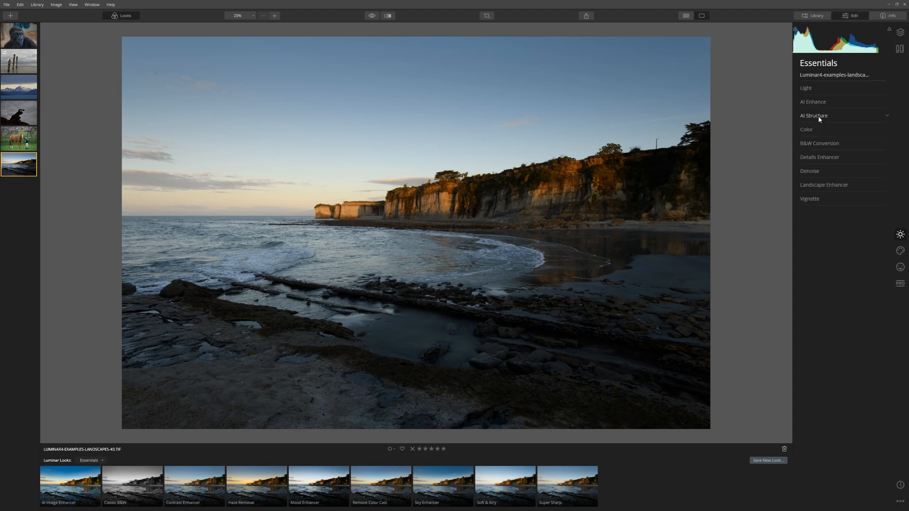
click(814, 116)
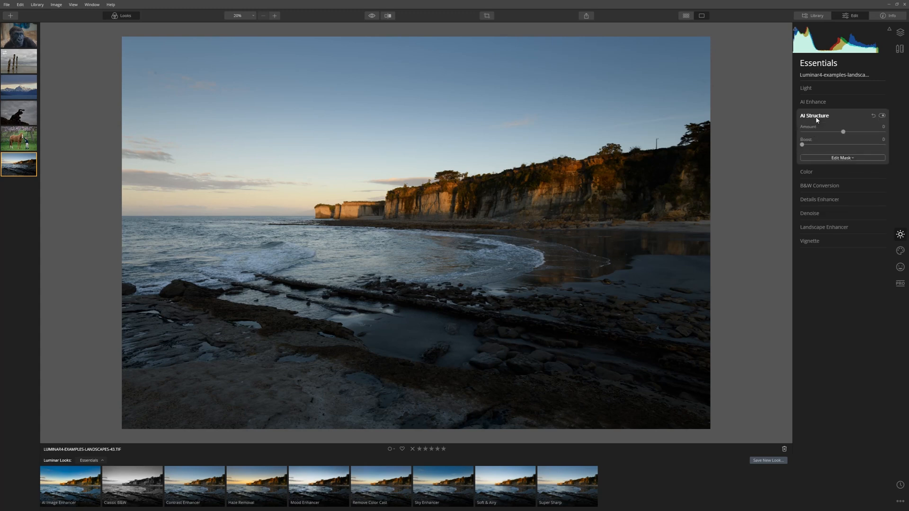
click(813, 101)
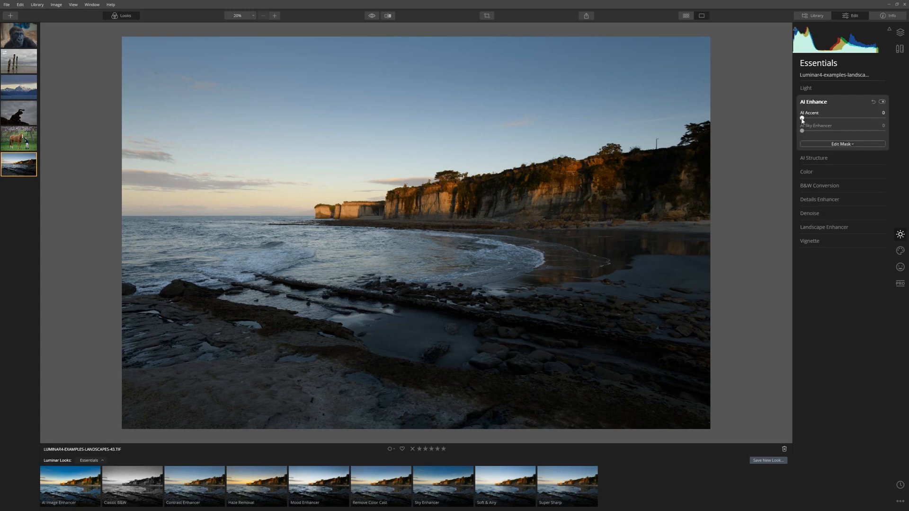
drag(803, 118, 884, 118)
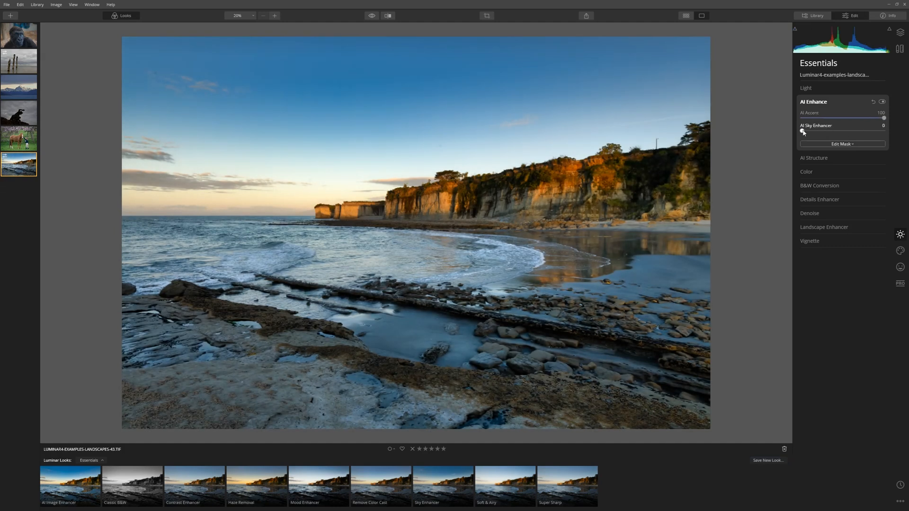
drag(802, 132, 840, 132)
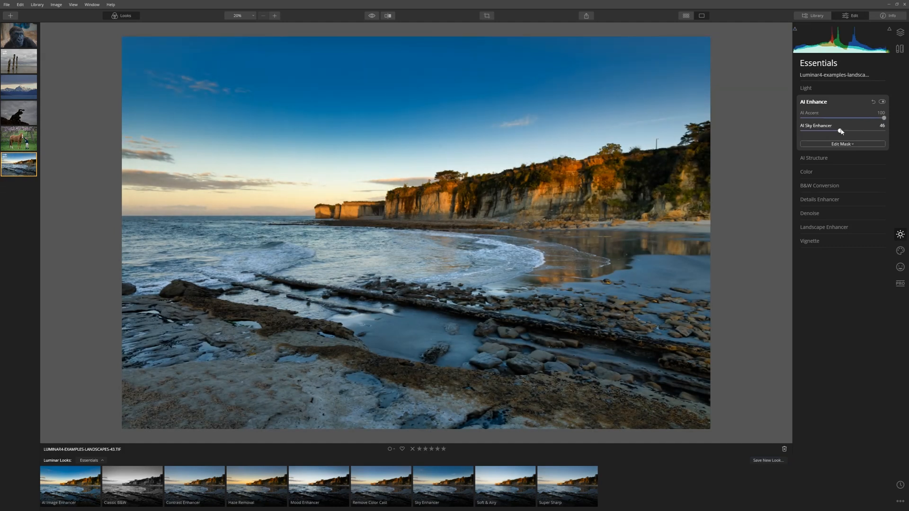
drag(839, 131, 817, 130)
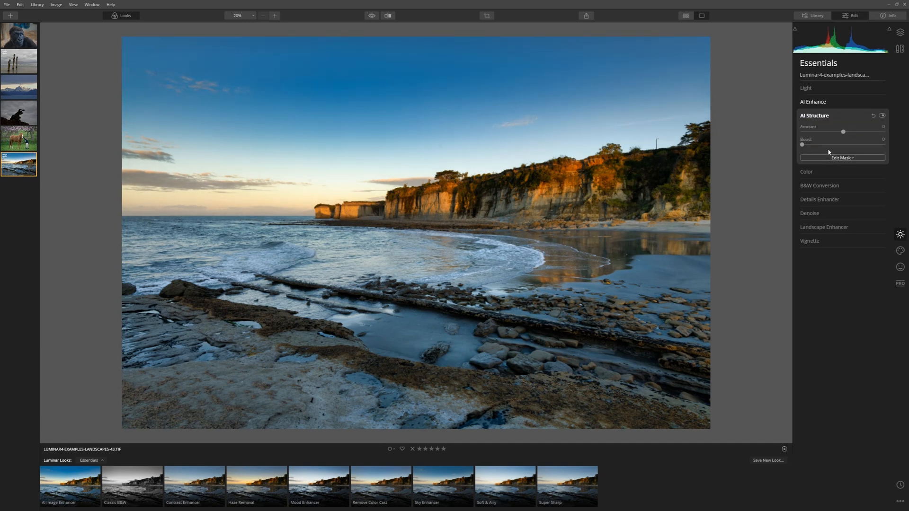
drag(843, 132, 857, 132)
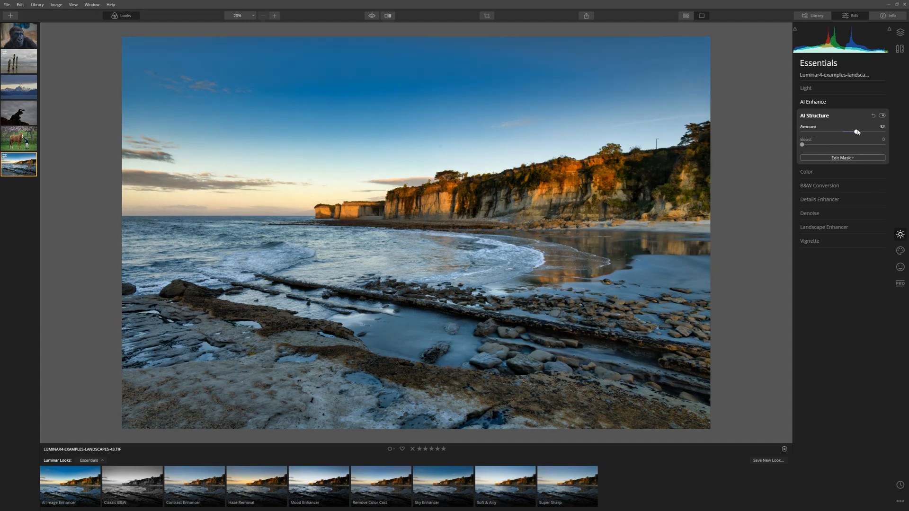
drag(856, 131, 859, 132)
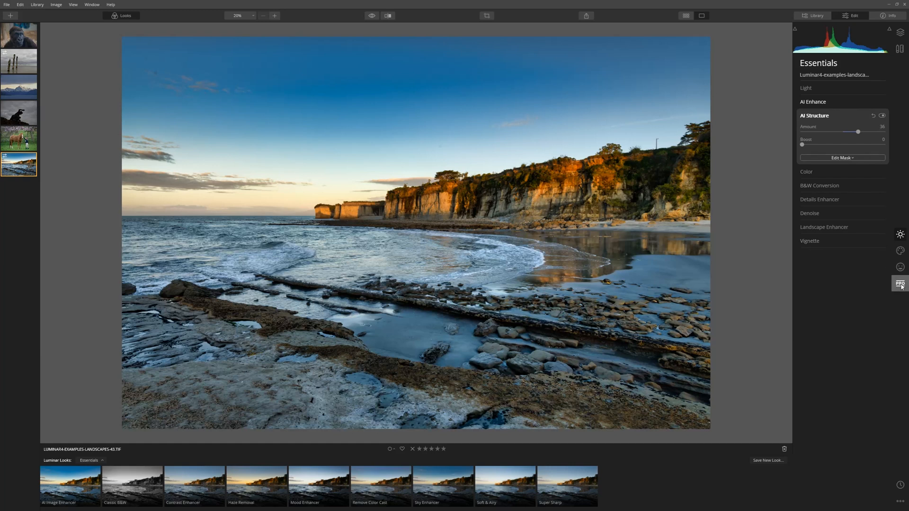
Under Professional tools, split-tone the highlights warm orange: hue 18, saturation 78
click(899, 283)
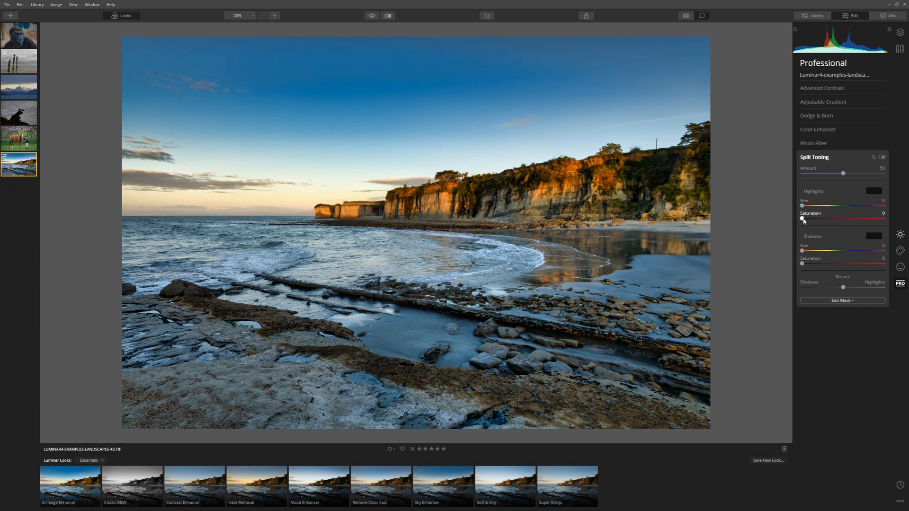
drag(802, 218, 866, 218)
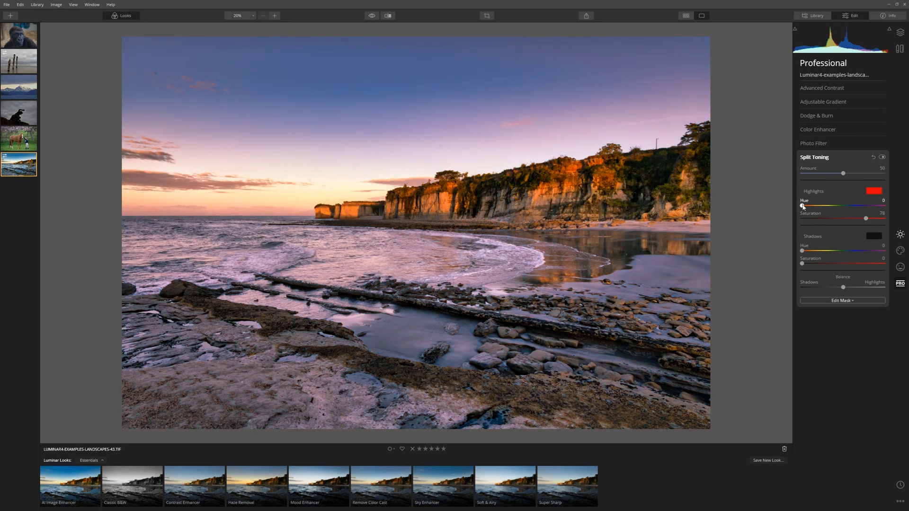
drag(802, 207, 807, 206)
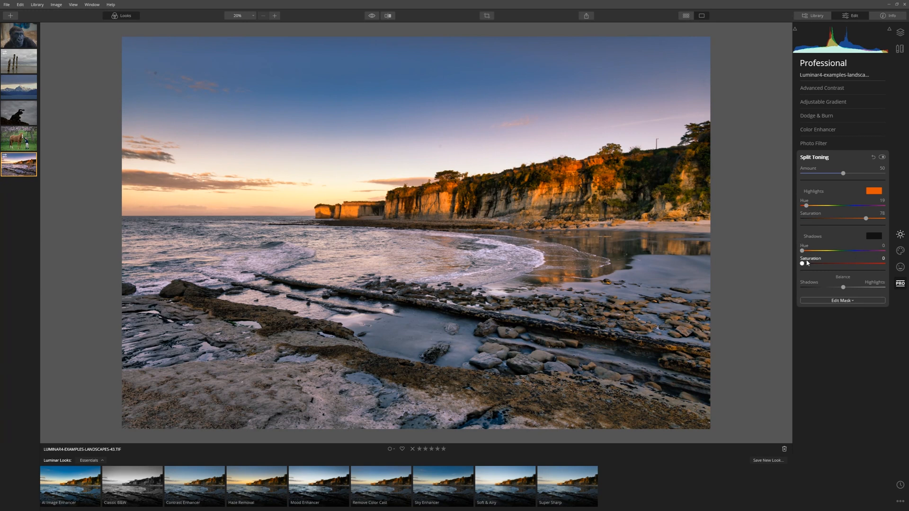
Tint the shadows deep blue: hue 240, saturation 81, then compare with the original
drag(802, 250, 862, 250)
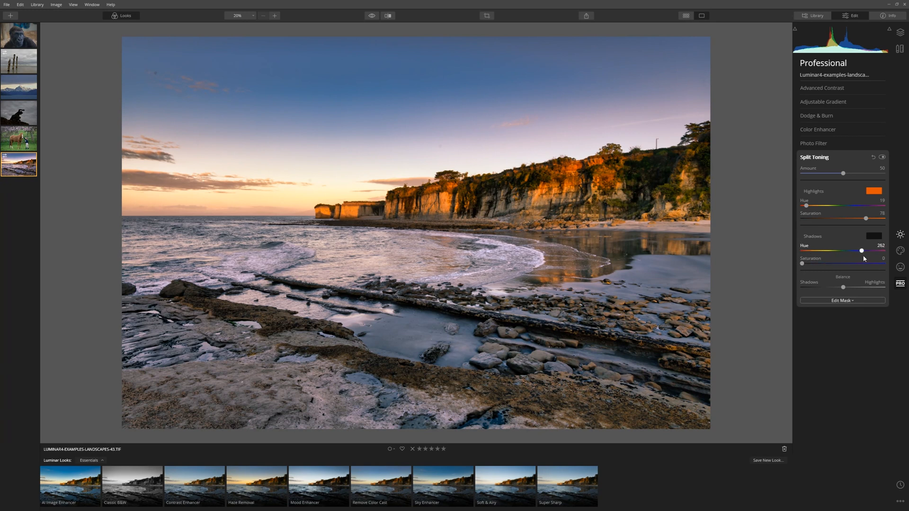
drag(802, 263, 841, 262)
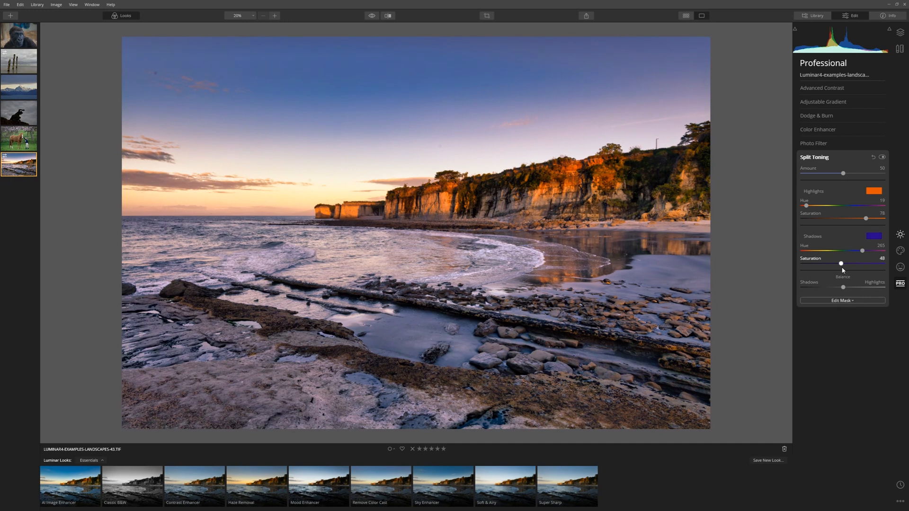
drag(841, 263, 861, 263)
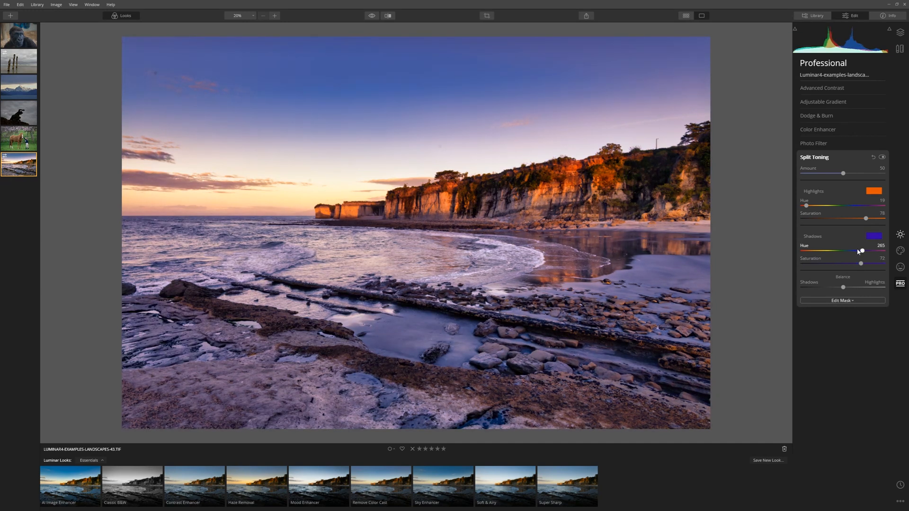
drag(862, 250, 859, 250)
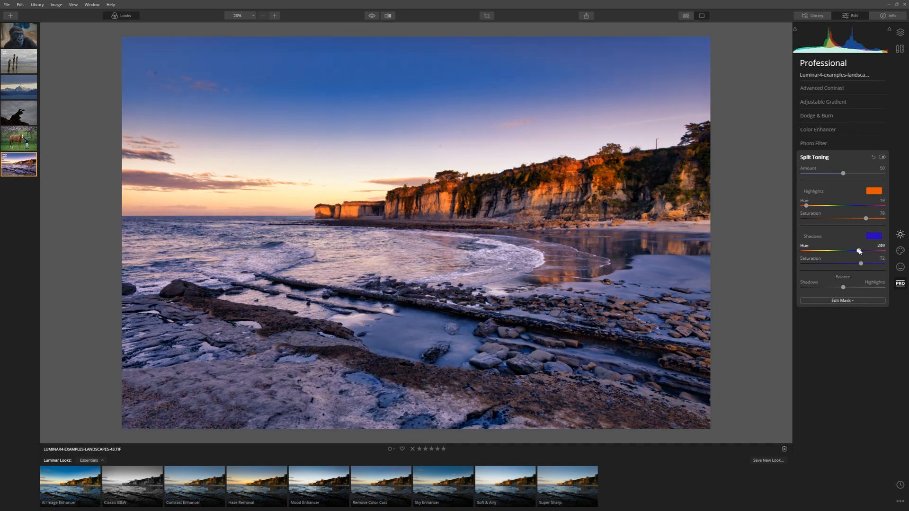
drag(860, 251, 856, 251)
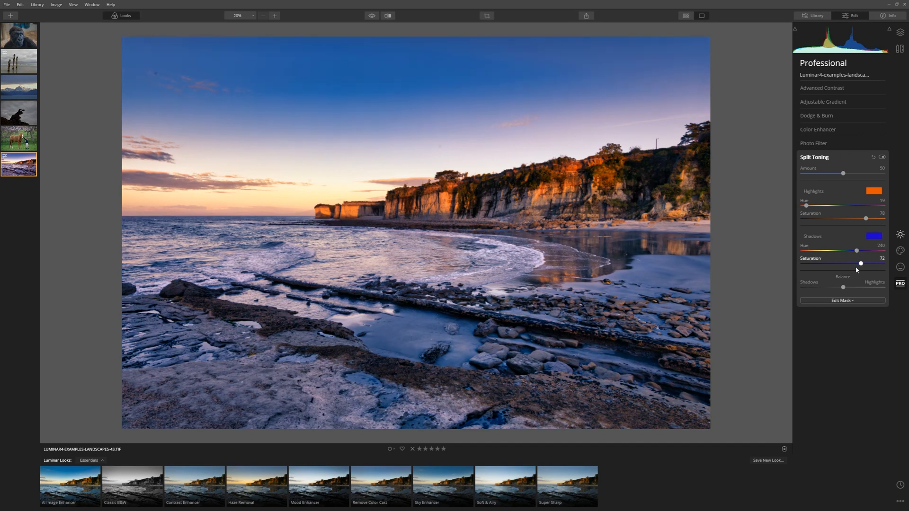
drag(861, 263, 851, 263)
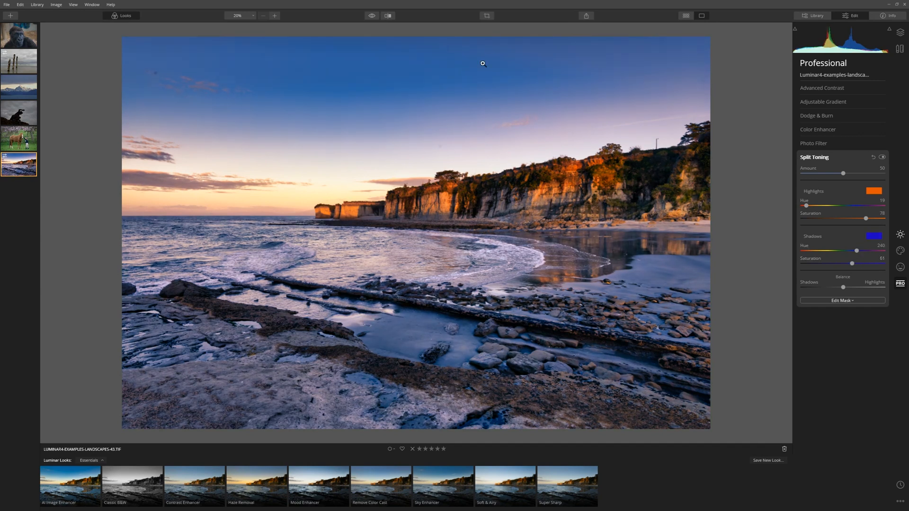
click(371, 15)
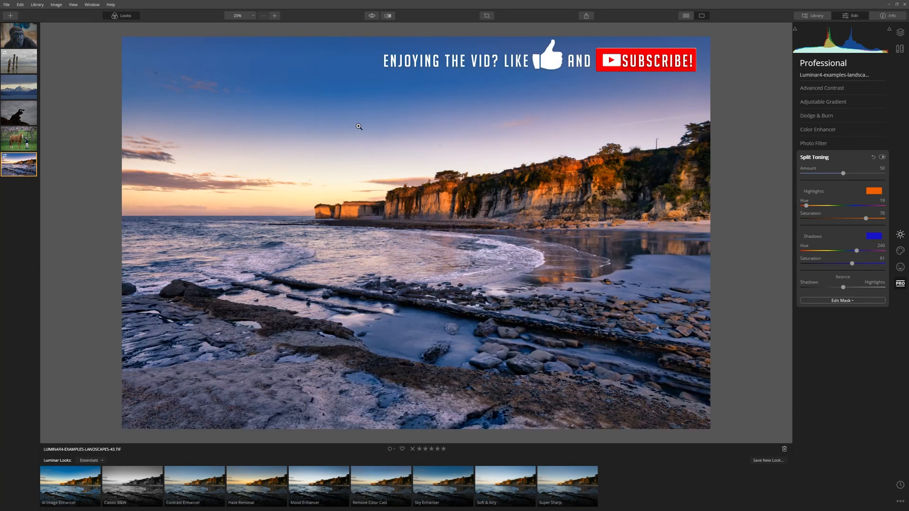
mouse_move(123, 108)
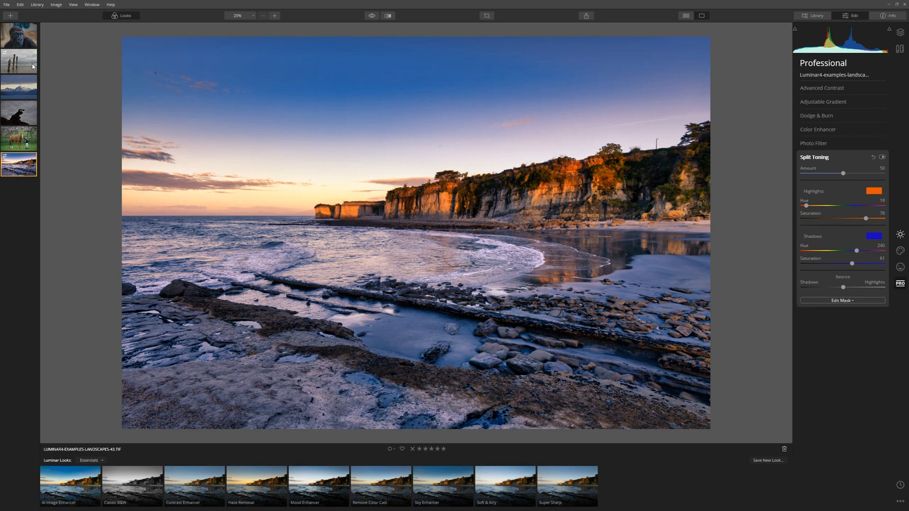
Switch to the beach photo with three wooden posts and return to the edit tools
click(19, 60)
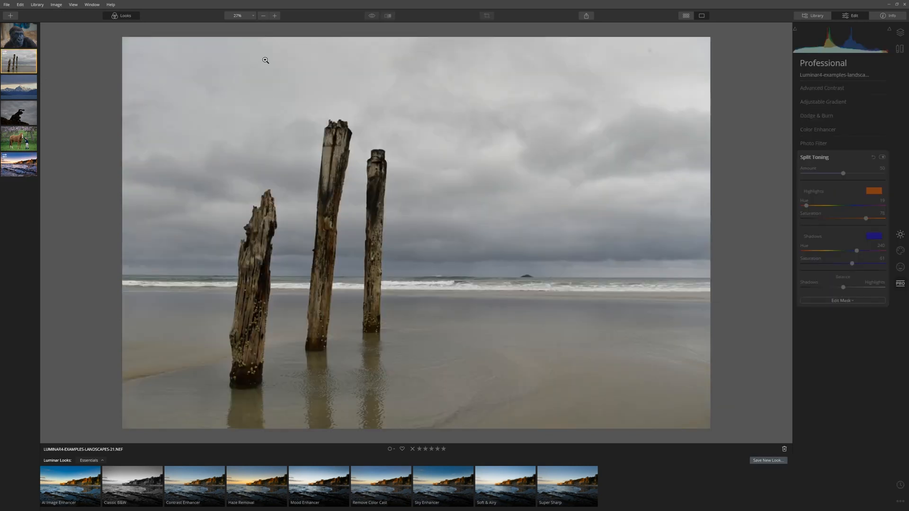
click(814, 16)
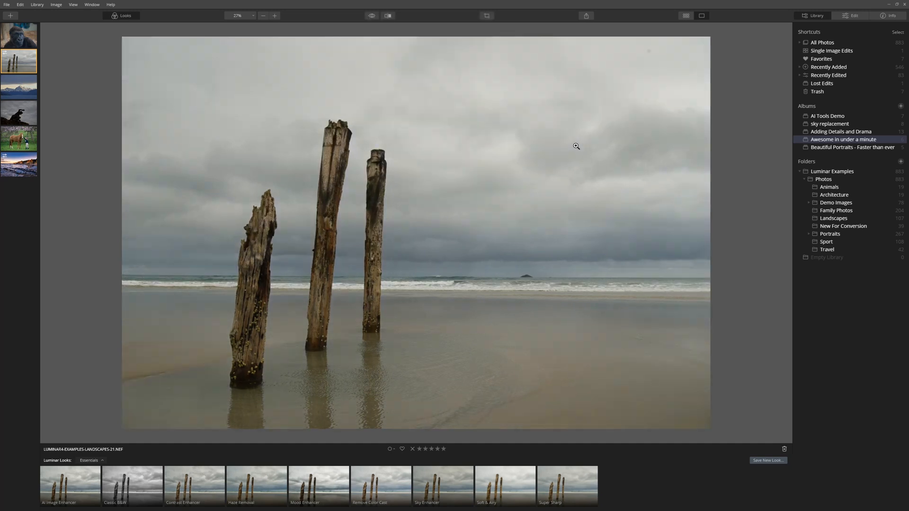
mouse_move(402, 103)
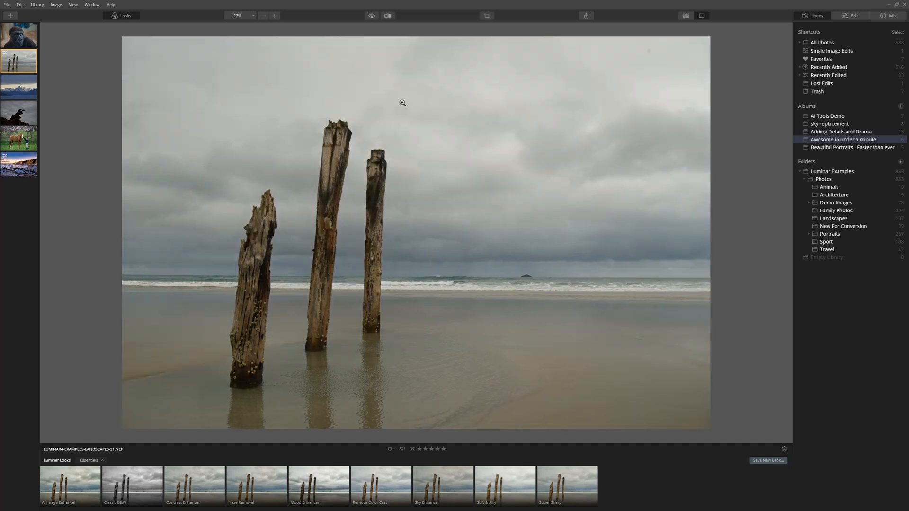
mouse_move(398, 105)
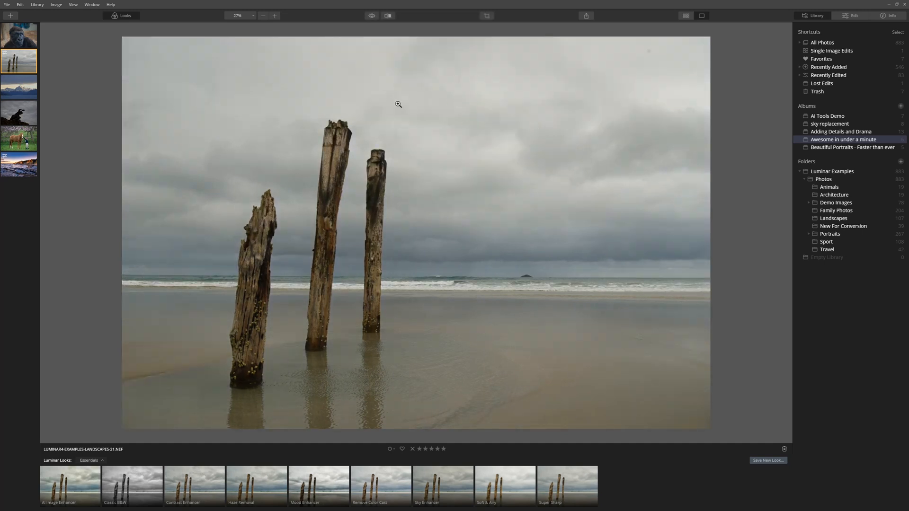
click(851, 15)
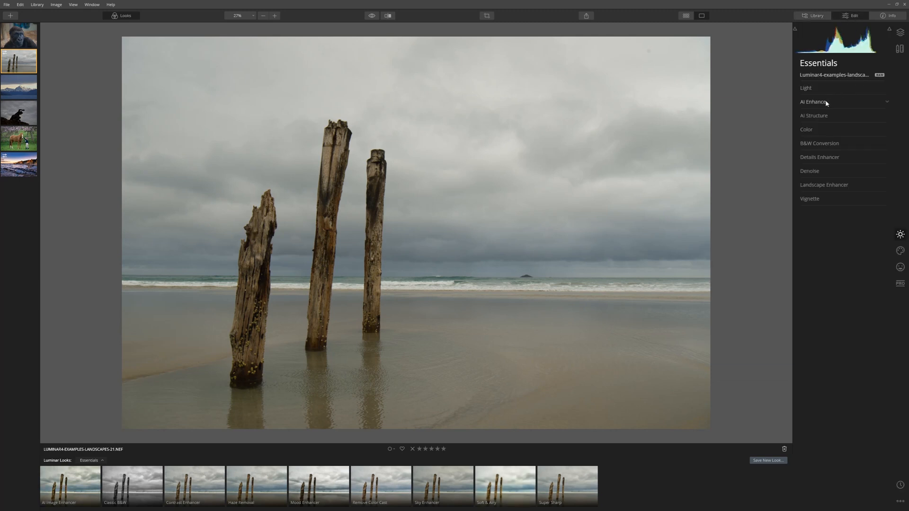
Boost AI Accent on the posts photo and raise AI Structure Amount to about 15
click(813, 103)
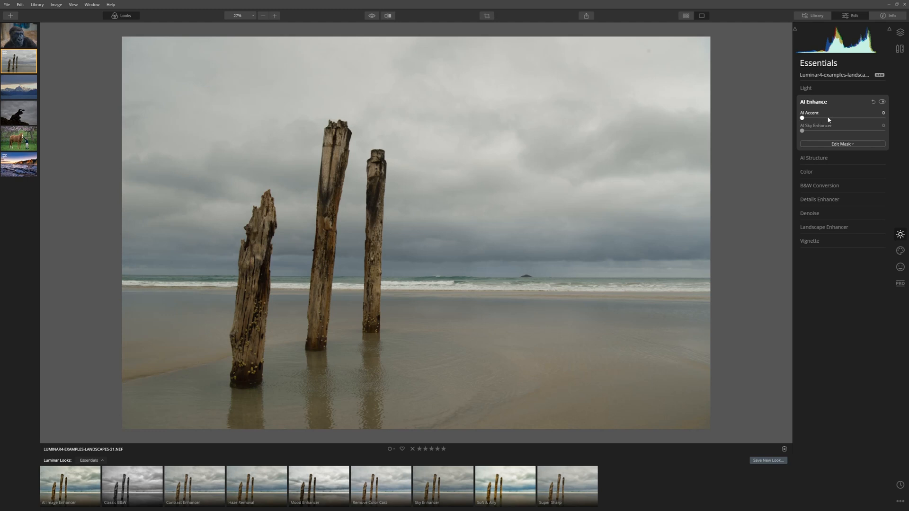
drag(802, 118, 860, 118)
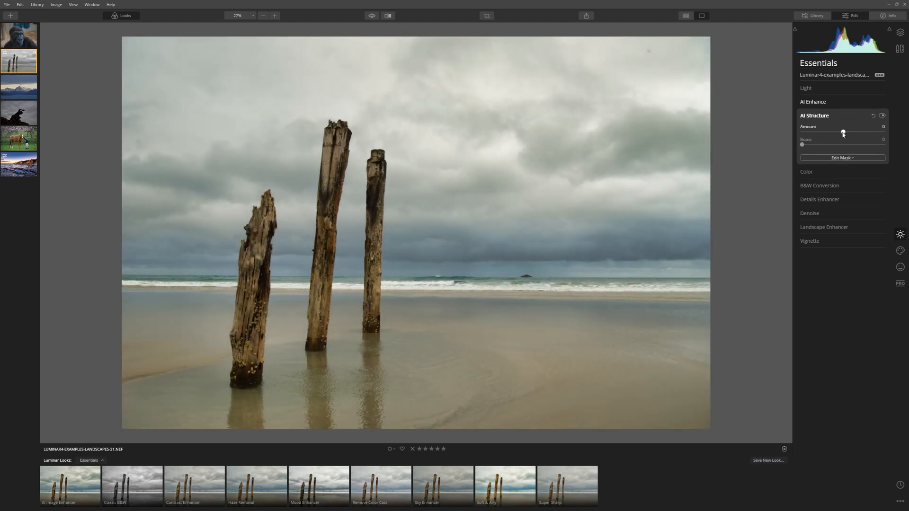
drag(842, 133, 849, 133)
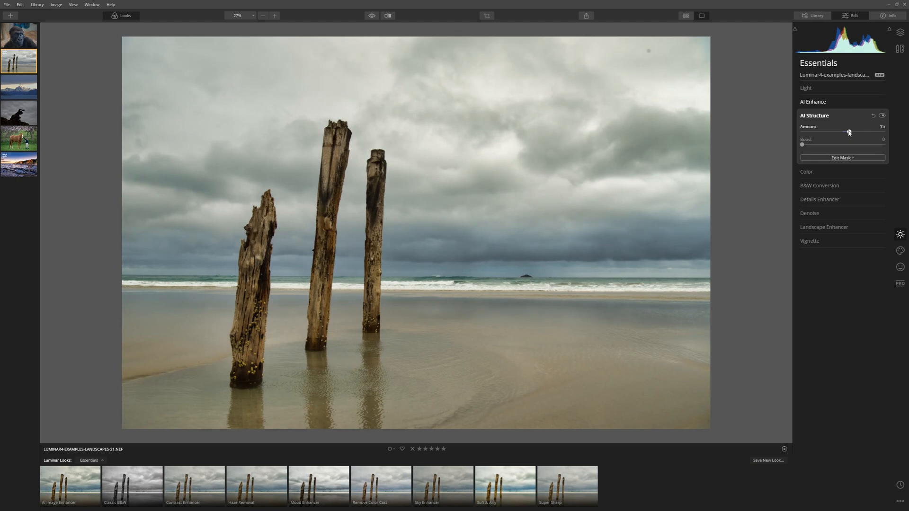
mouse_move(569, 67)
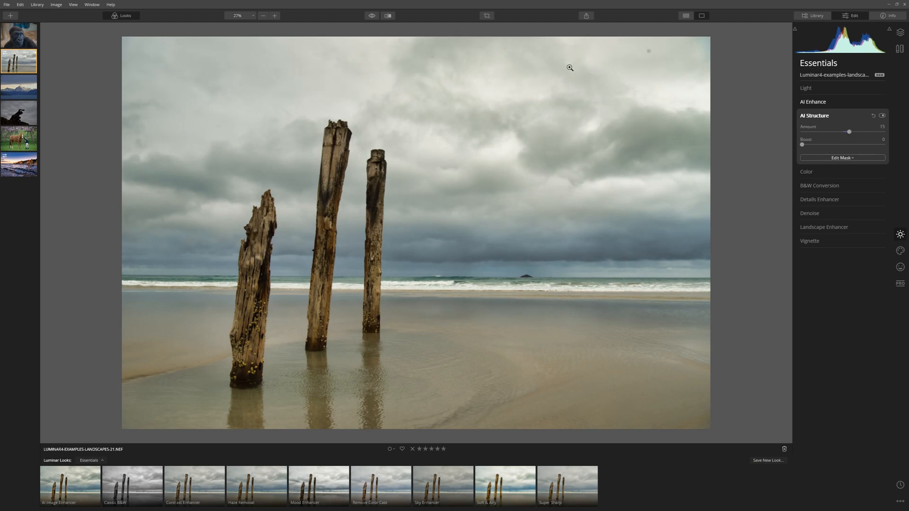
mouse_move(487, 99)
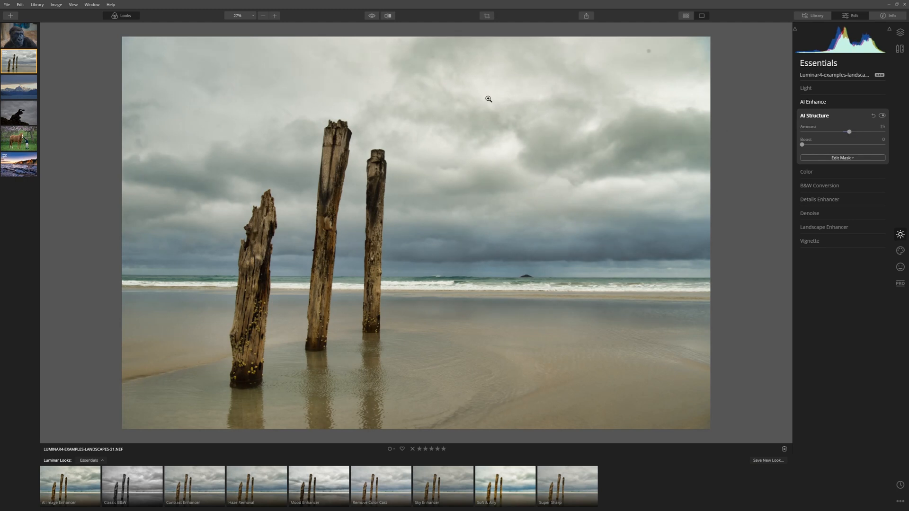
mouse_move(729, 189)
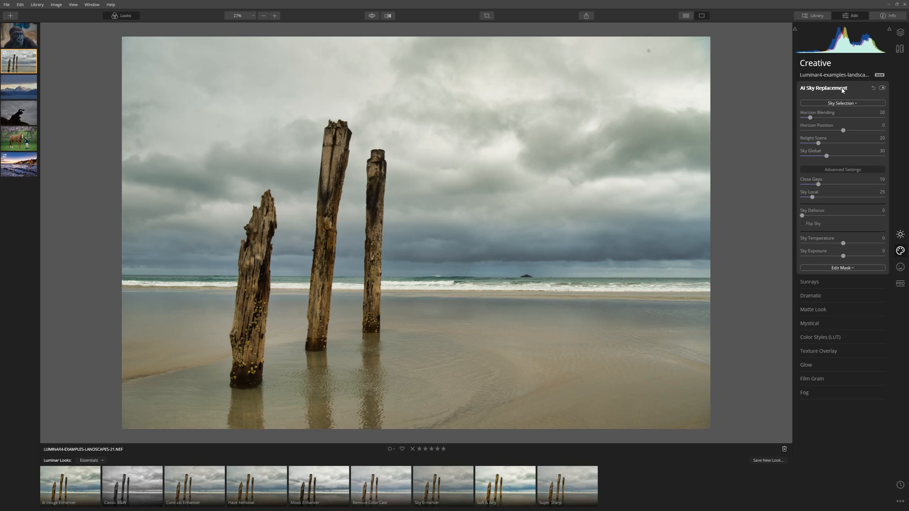
Replace the overcast sky with Dramatic Sky 3 in AI Sky Replacement
click(842, 103)
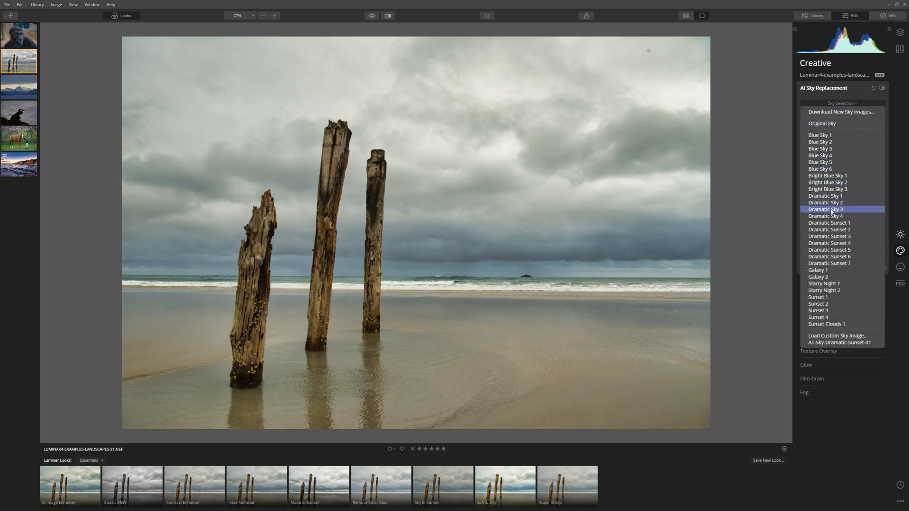
click(826, 209)
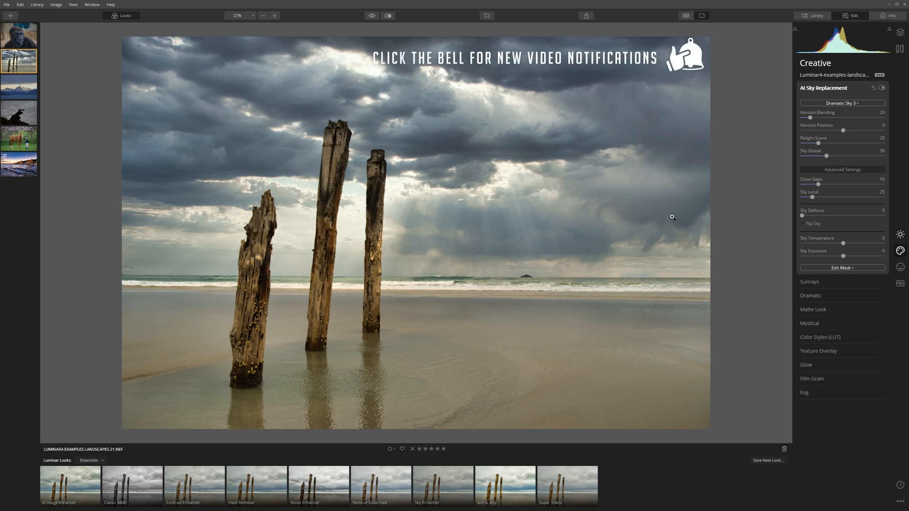
mouse_move(672, 211)
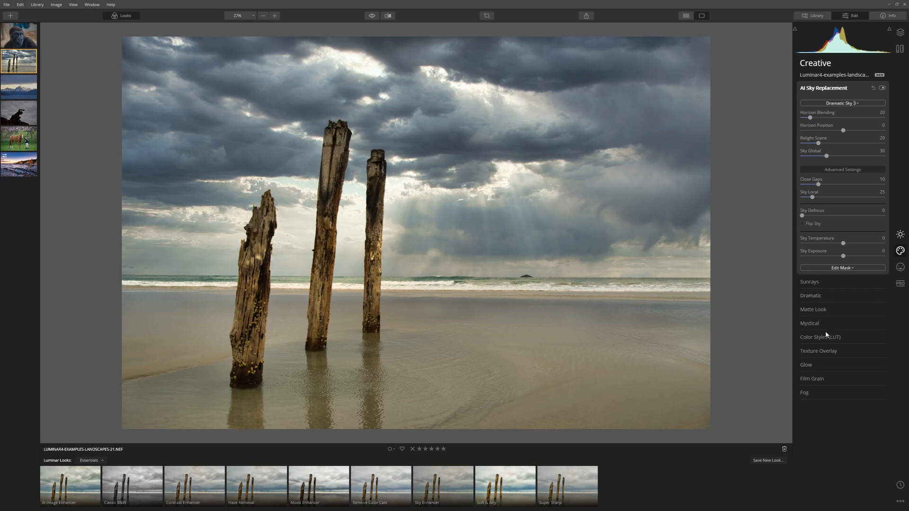
Apply the Long Beach LUT in Color Styles and tone its Amount down to about half
click(820, 337)
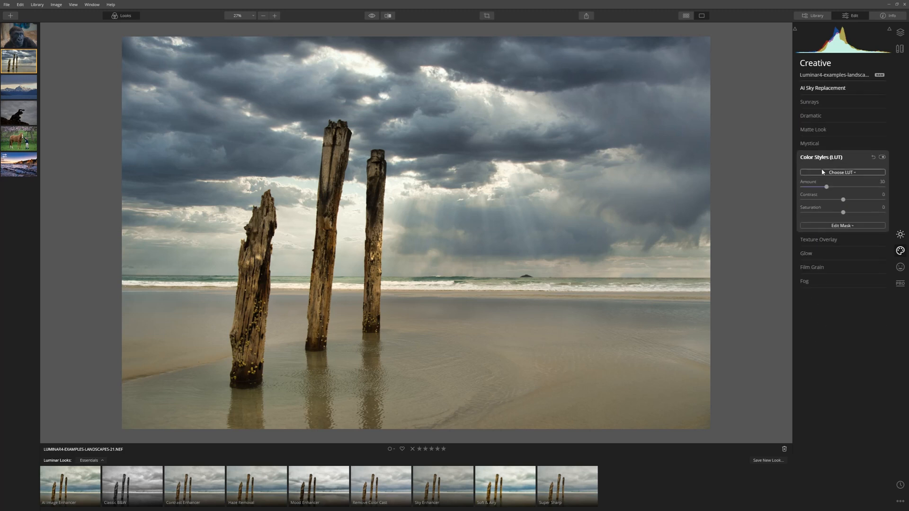
drag(826, 187, 839, 187)
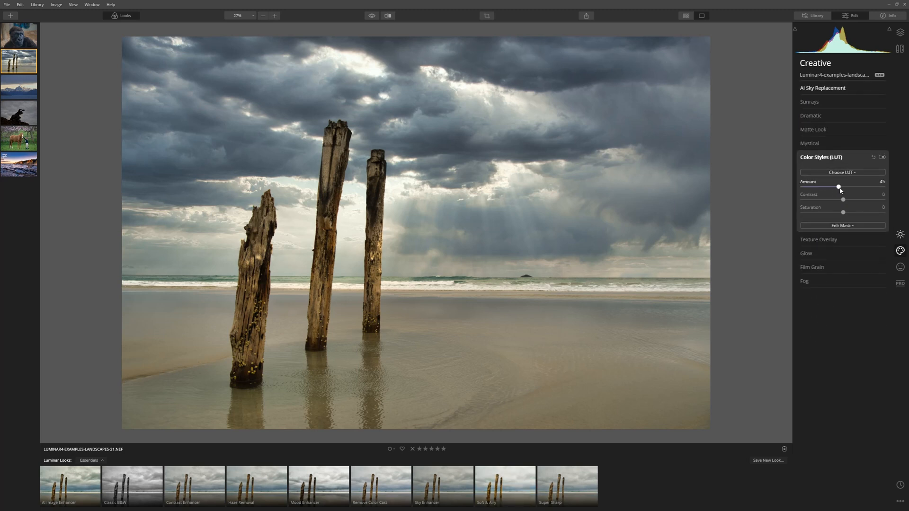
drag(838, 186, 884, 187)
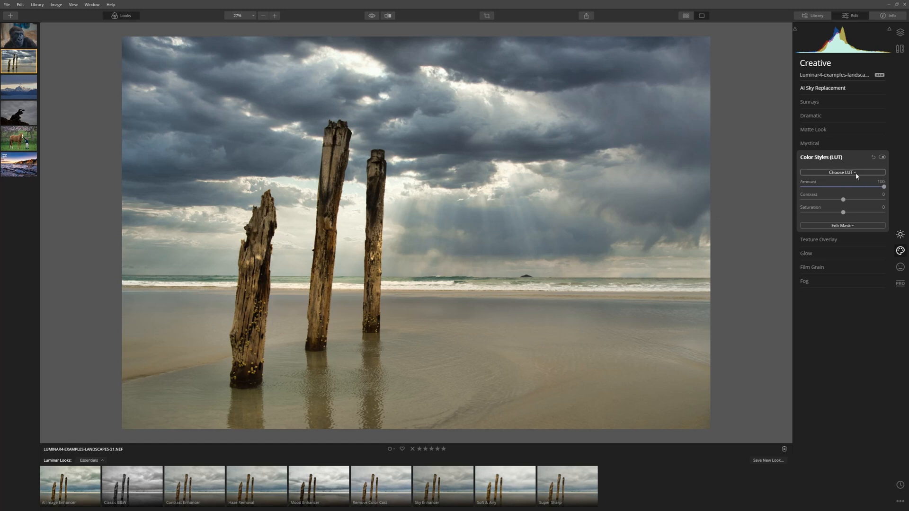
click(842, 171)
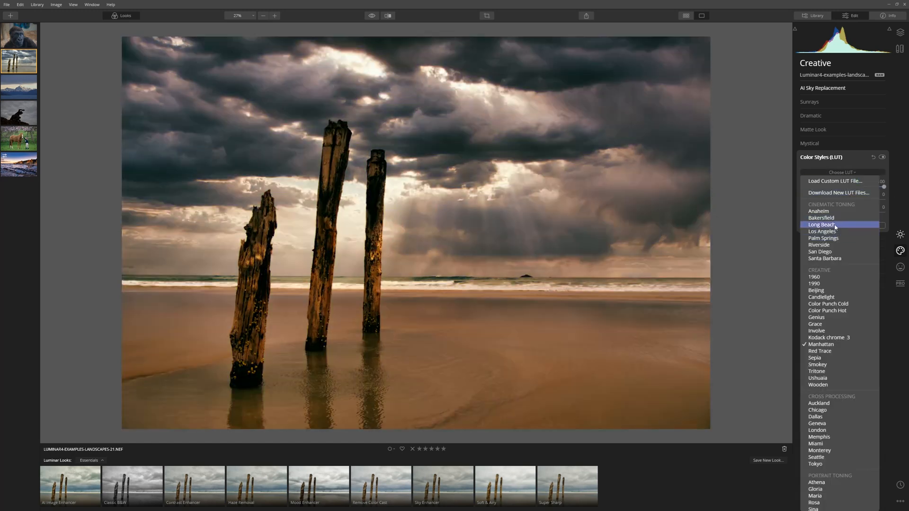
click(822, 224)
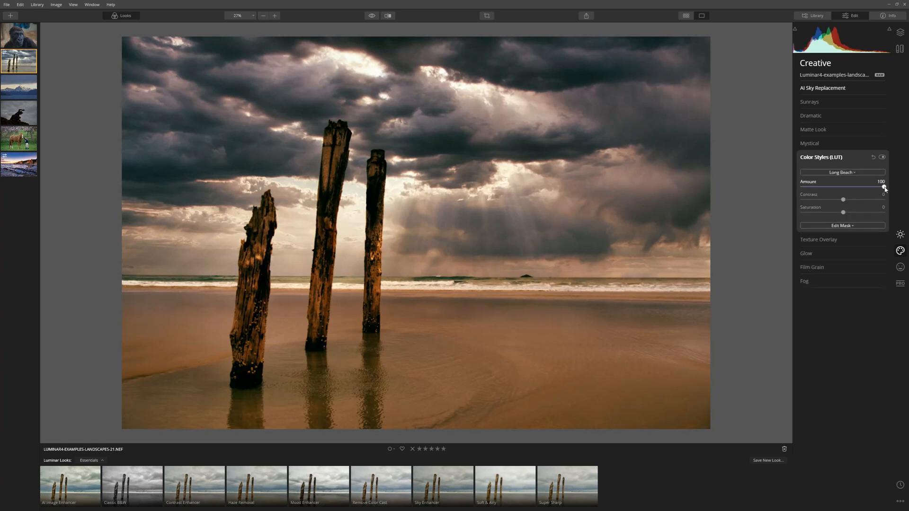
drag(885, 186, 842, 186)
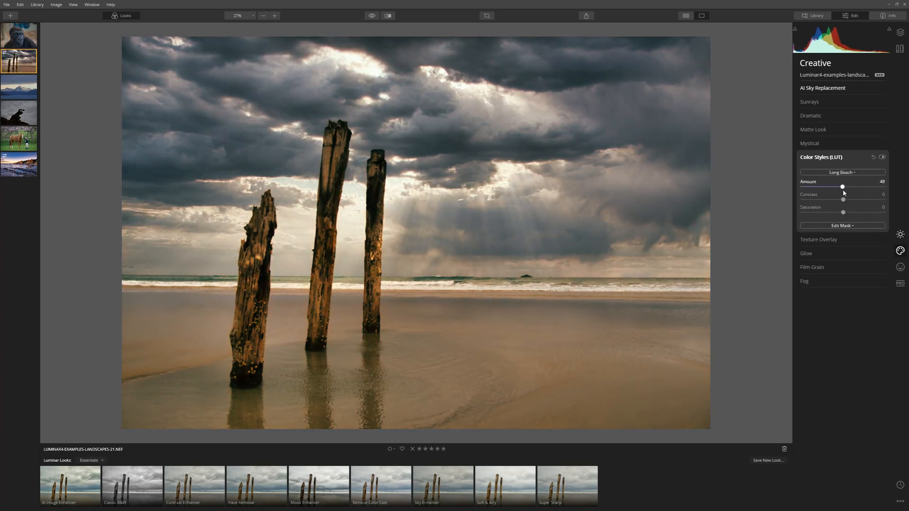
drag(843, 187, 828, 187)
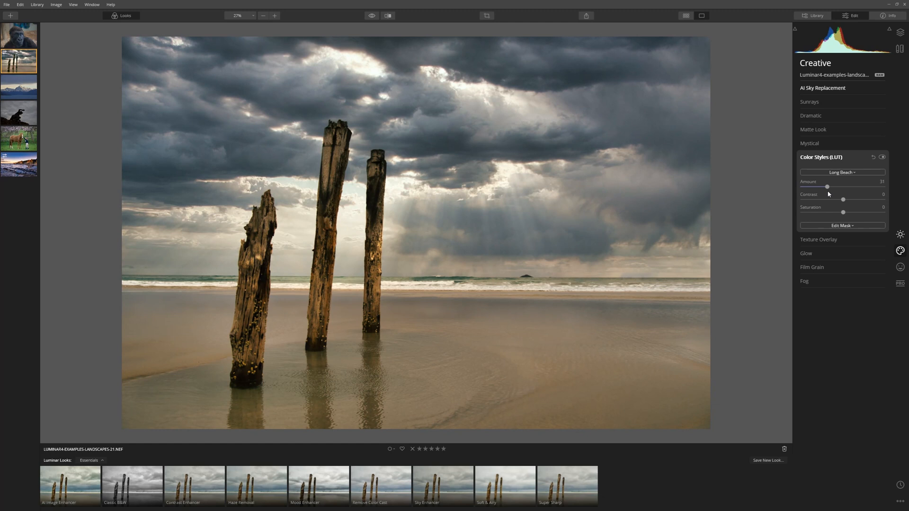
Lower the Long Beach look to about a third and open the mud-covered runner photo
click(371, 15)
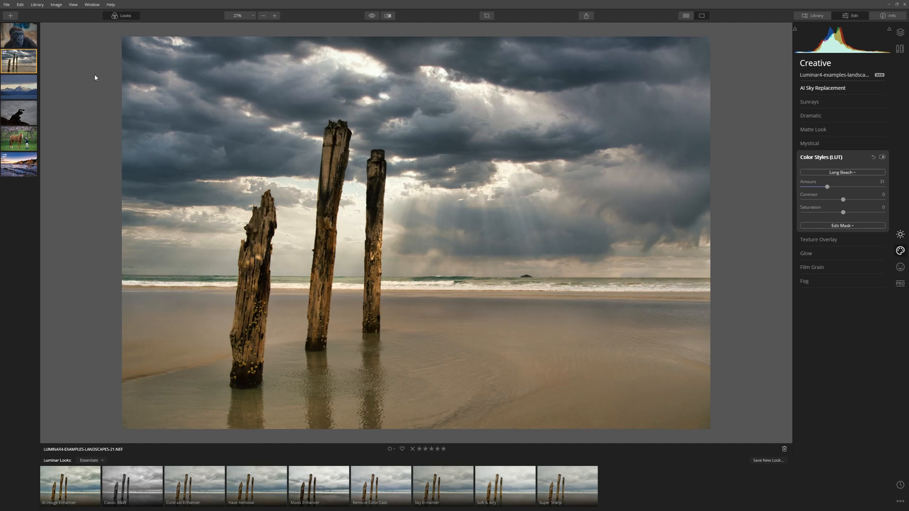
mouse_move(82, 89)
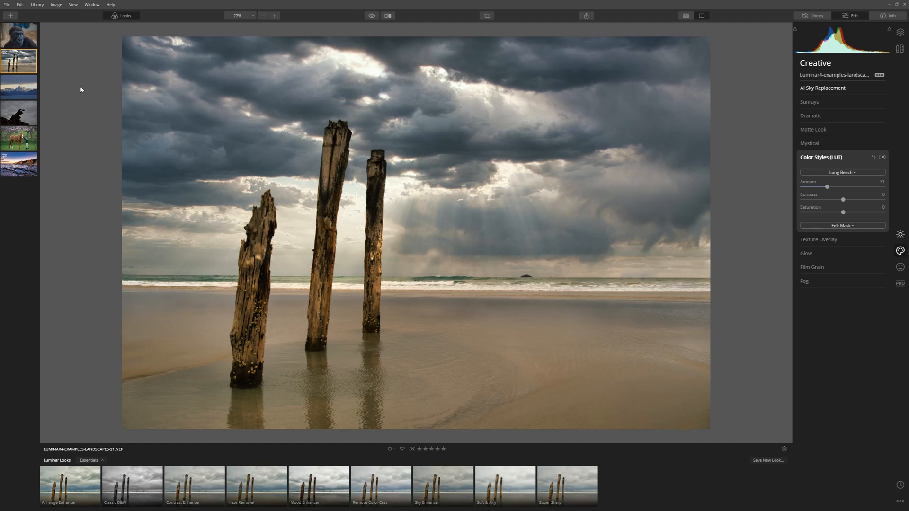
click(812, 16)
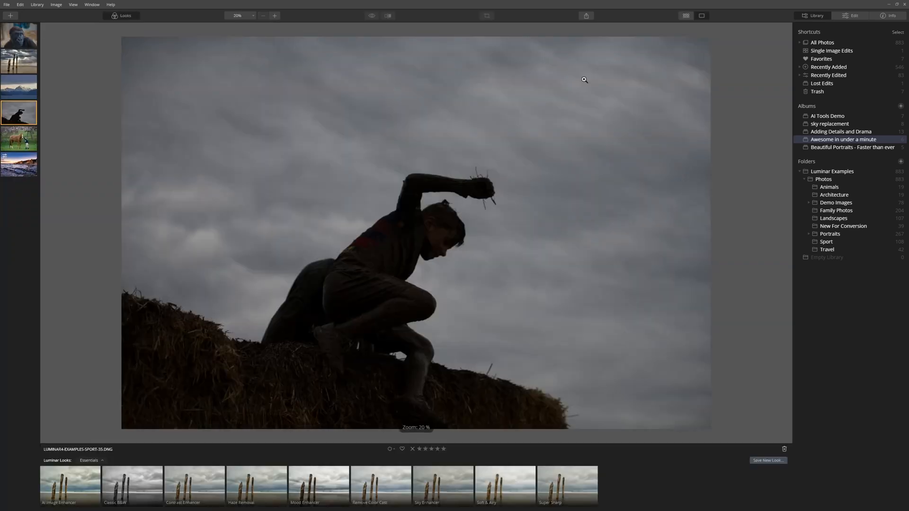
Give the runner photo AI Accent about 57 and AI Structure Amount near 75
click(849, 15)
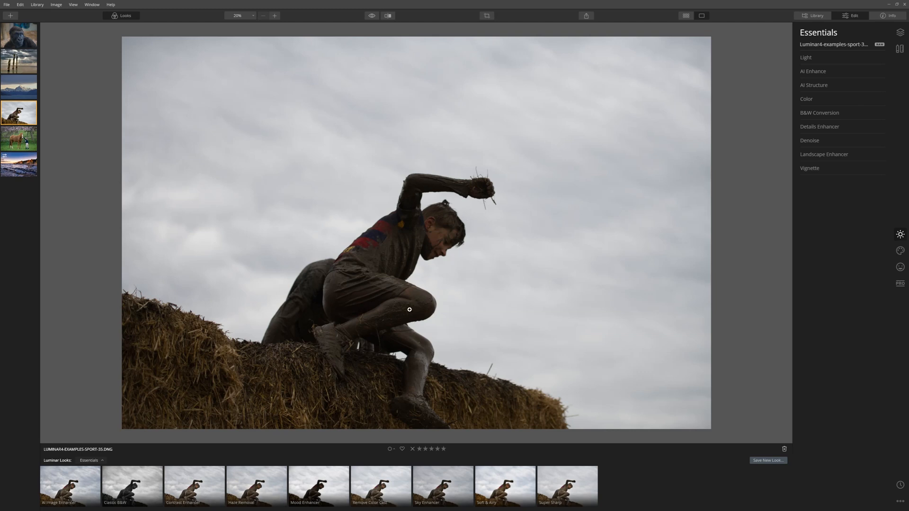
mouse_move(292, 305)
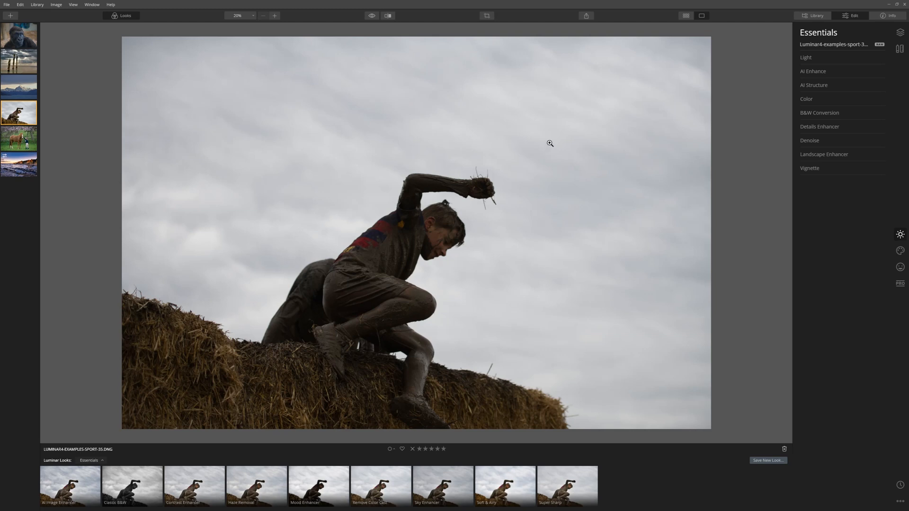
mouse_move(464, 202)
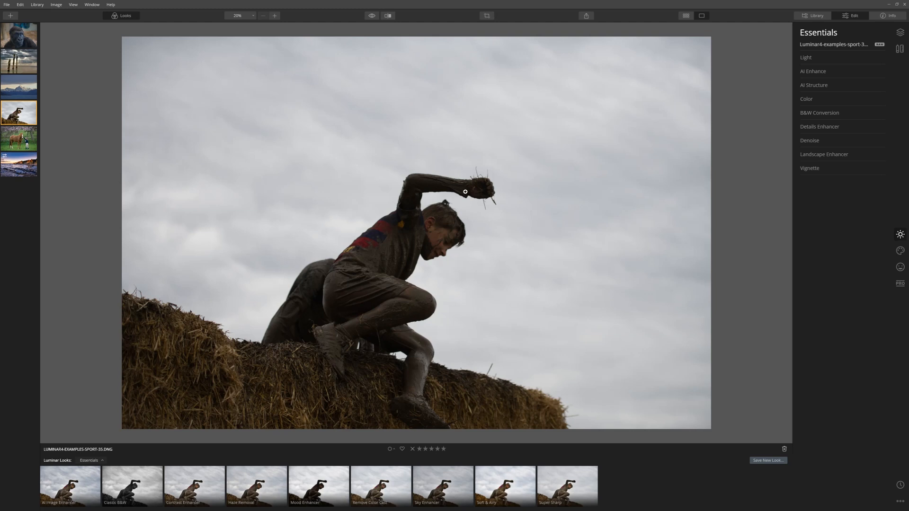
mouse_move(510, 257)
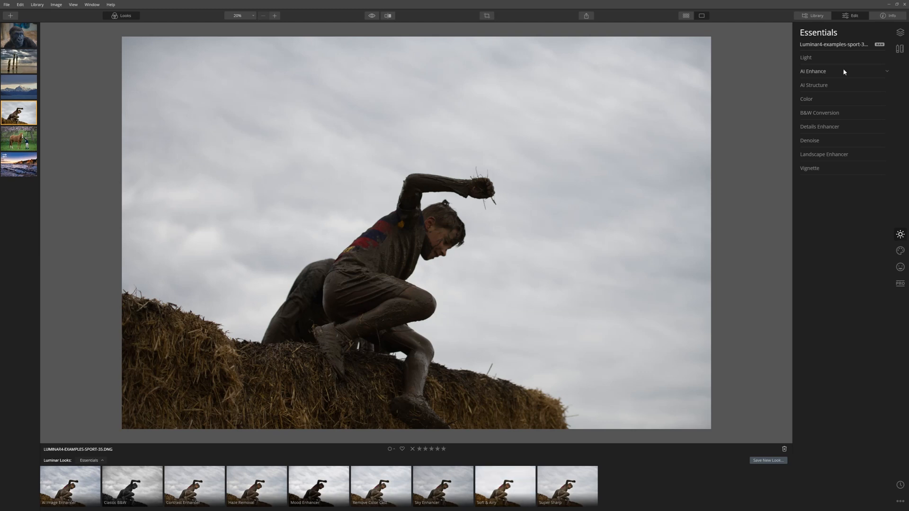
click(813, 71)
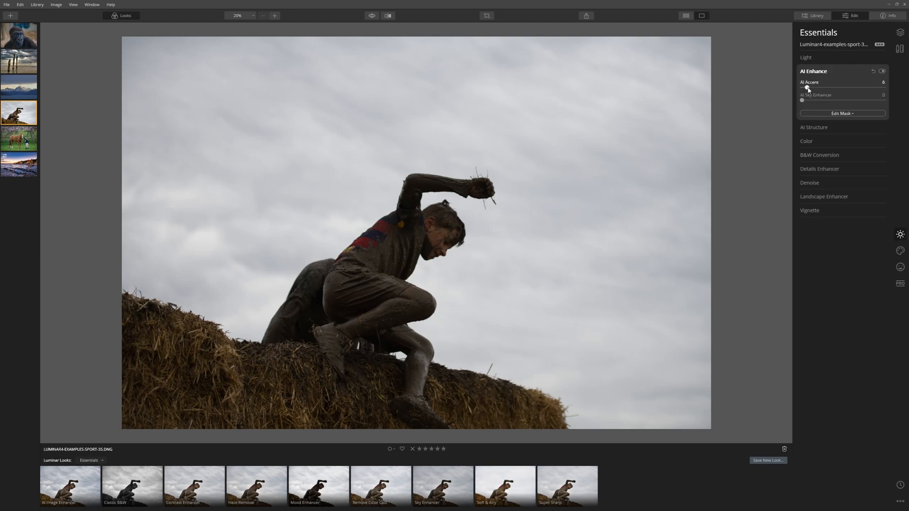
drag(805, 87, 848, 87)
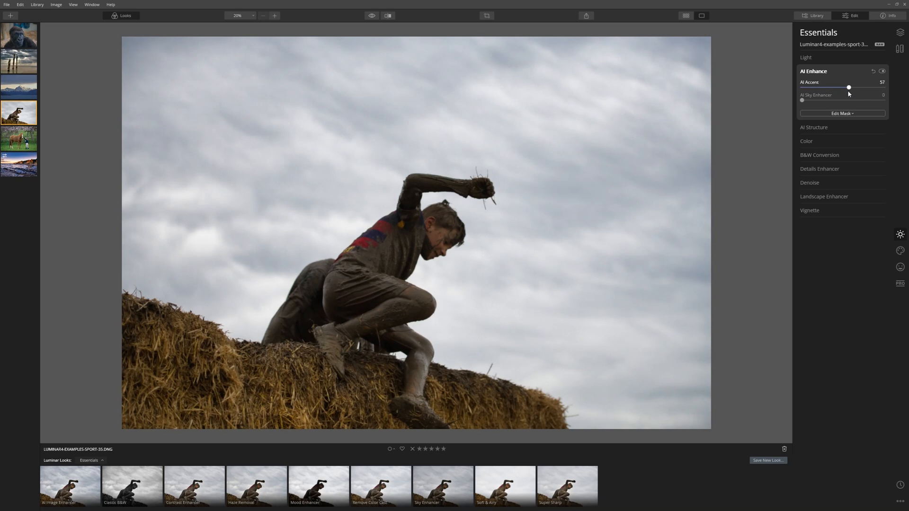
drag(849, 87, 860, 87)
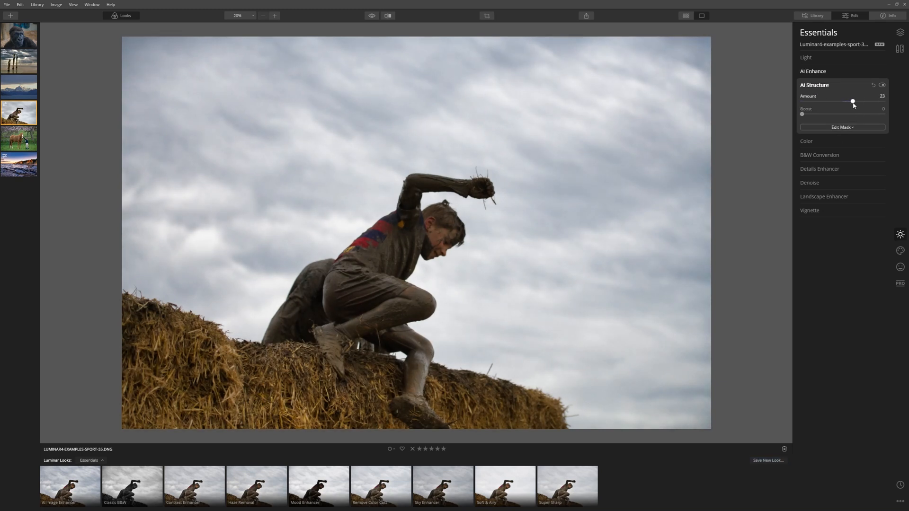
drag(854, 101, 872, 101)
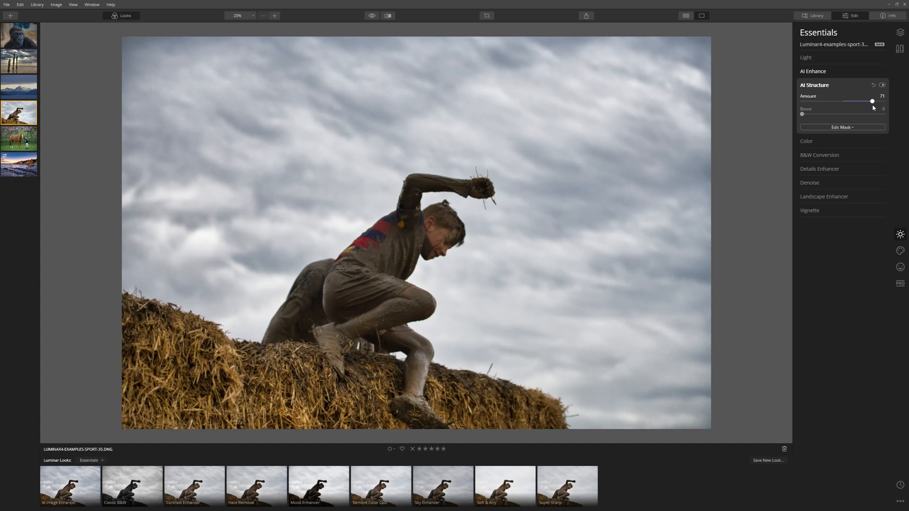
drag(872, 102, 864, 101)
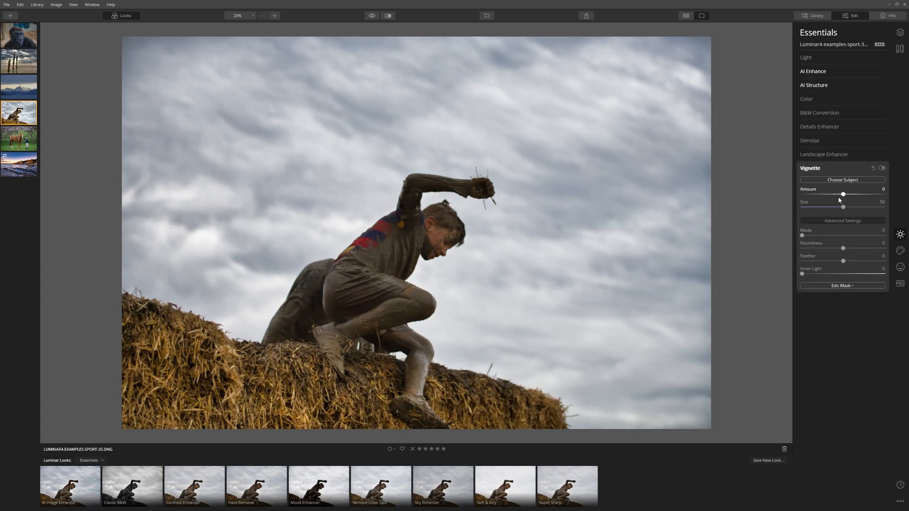
Add a vignette at Amount -100 with Feather 100 and Size about 31
drag(842, 195, 803, 194)
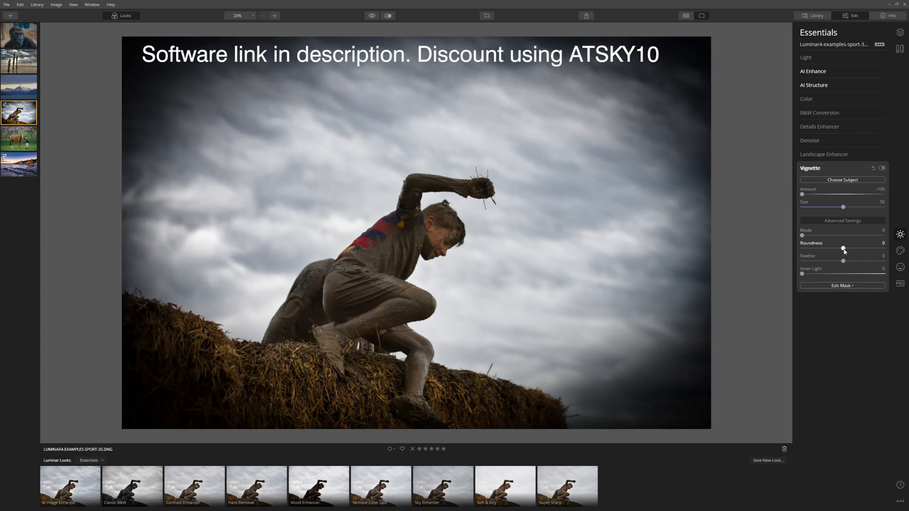
drag(843, 261, 827, 261)
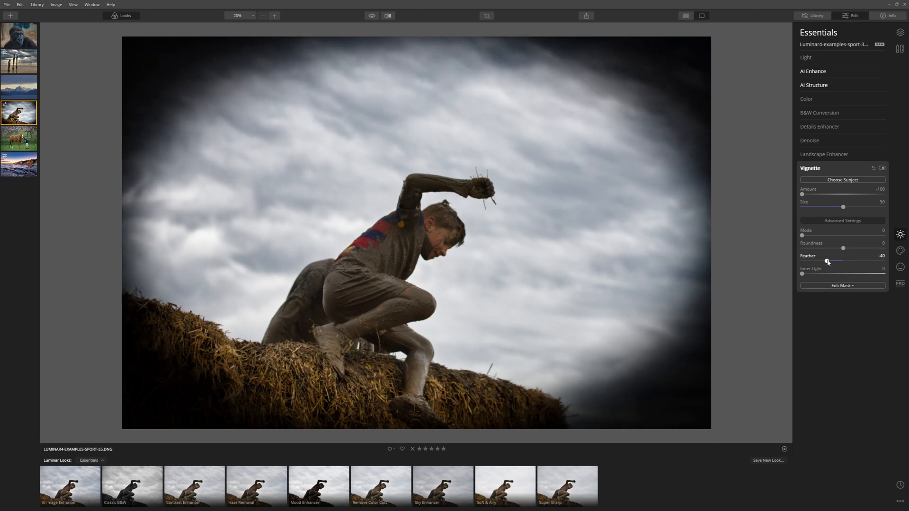
drag(828, 261, 884, 261)
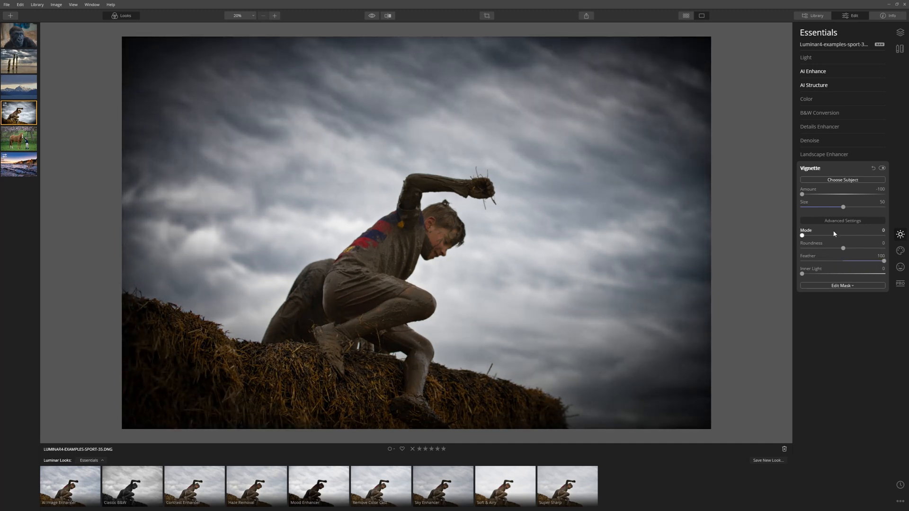
drag(844, 208, 825, 208)
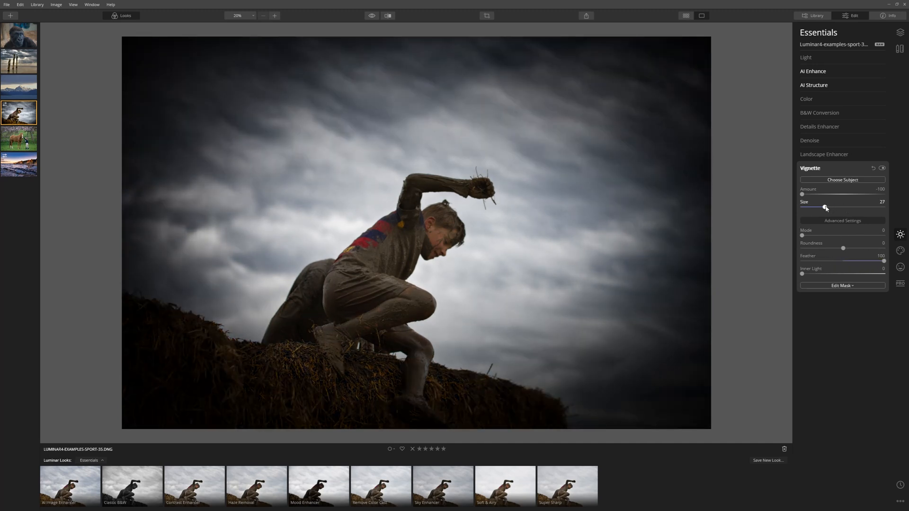
drag(826, 207, 829, 208)
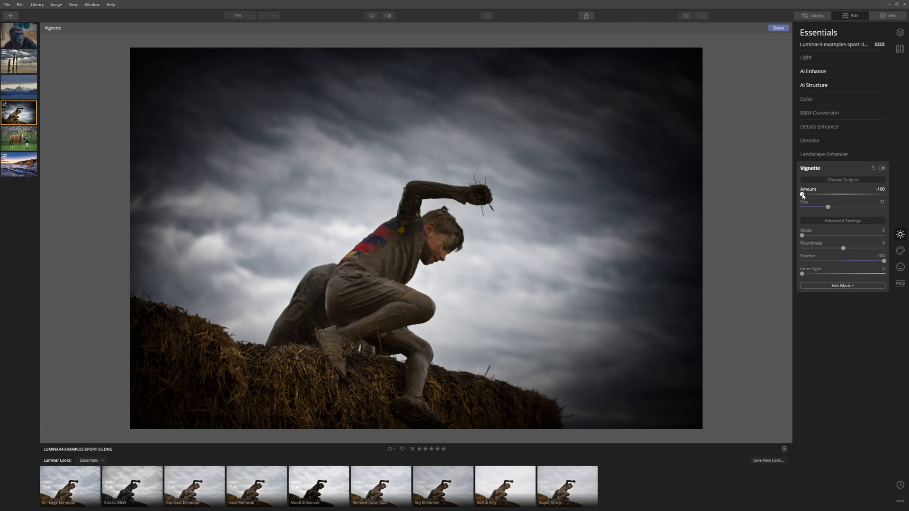
Ease the vignette Amount back to about -52 for a moderate edge darkening
drag(802, 195, 812, 195)
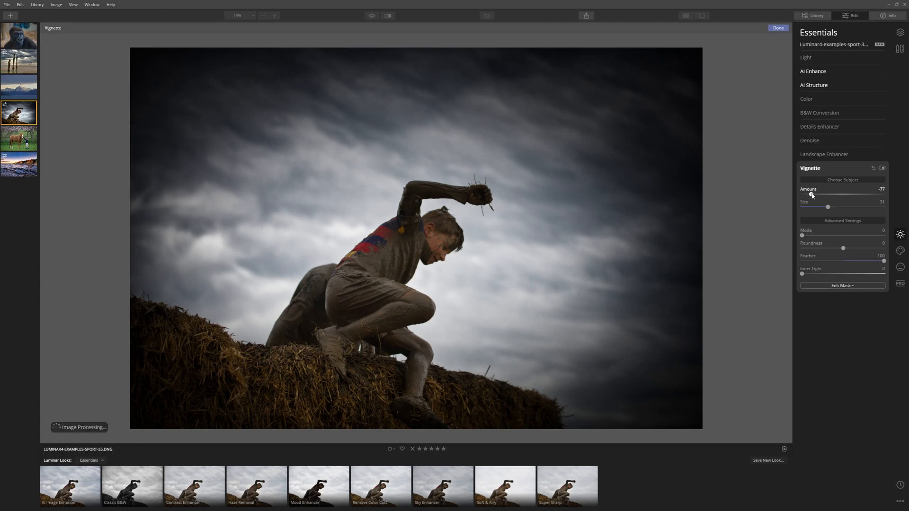
drag(804, 193, 822, 193)
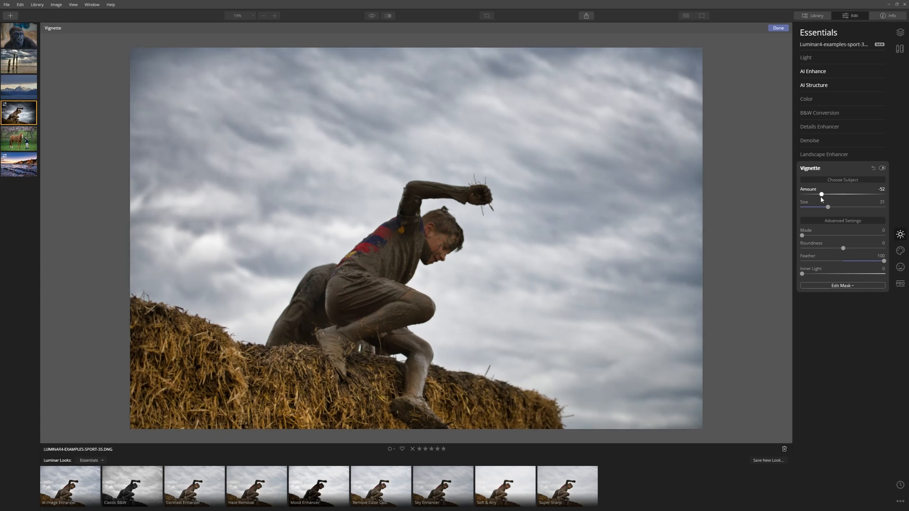
drag(822, 193, 814, 194)
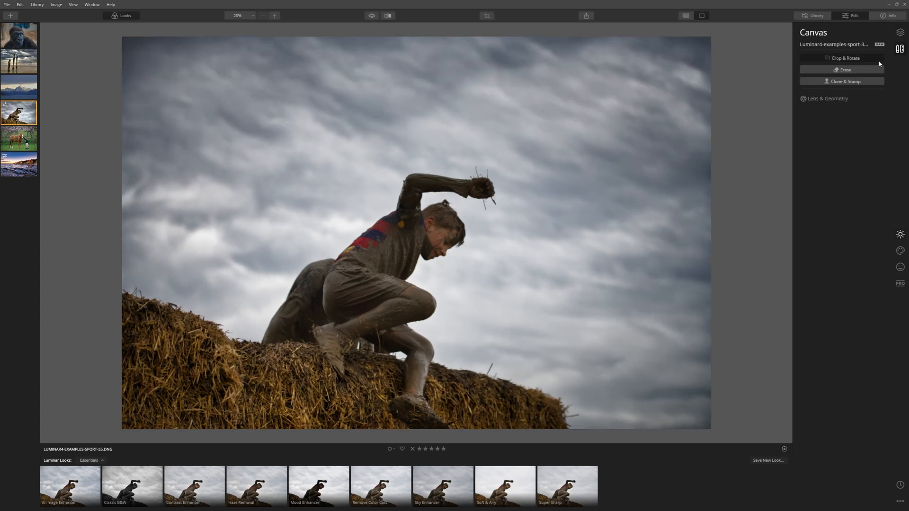
Crop the runner photo tighter around the boy and hay bale and compare with the original
click(842, 56)
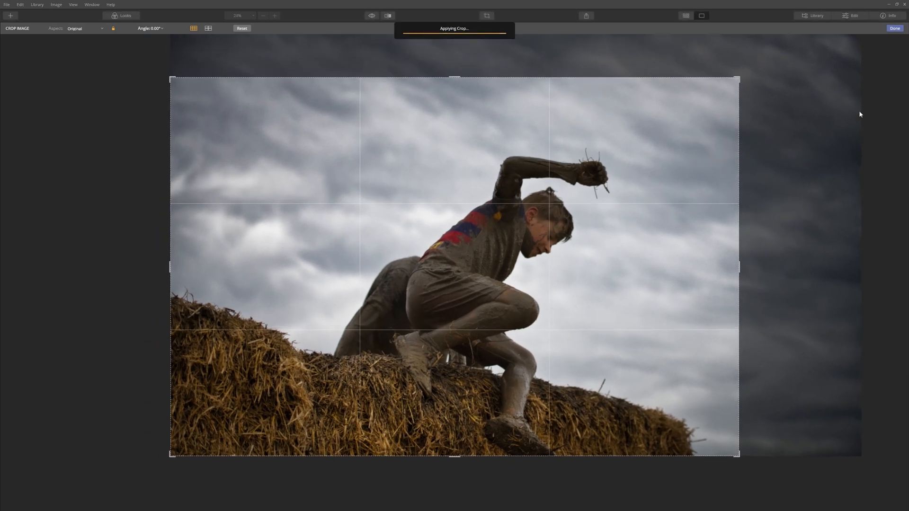
click(879, 30)
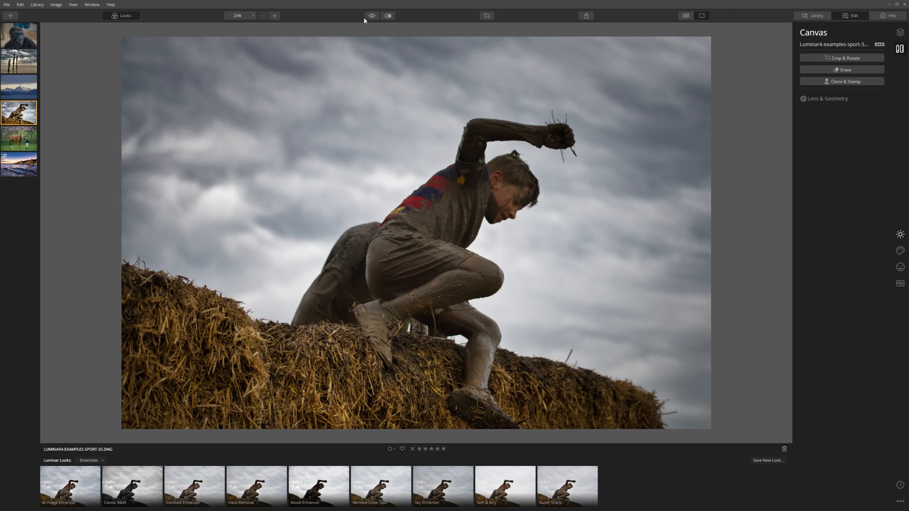
click(372, 15)
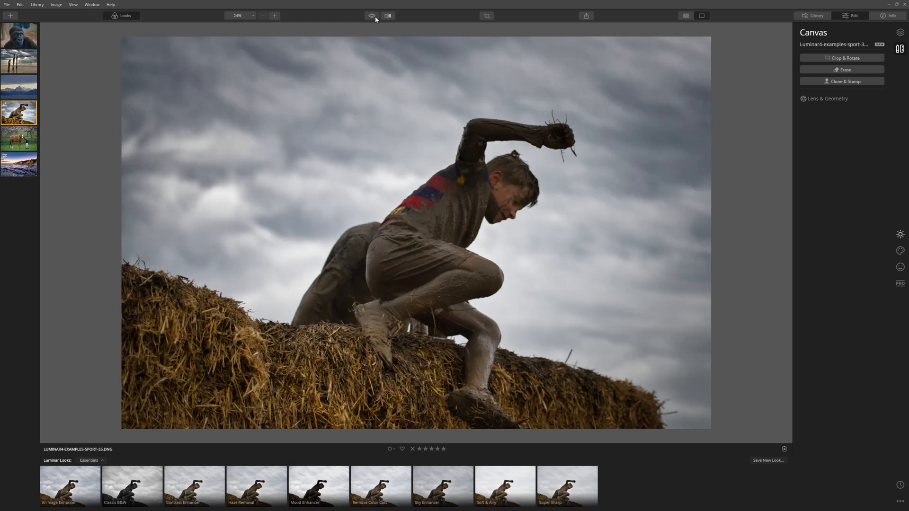
mouse_move(105, 88)
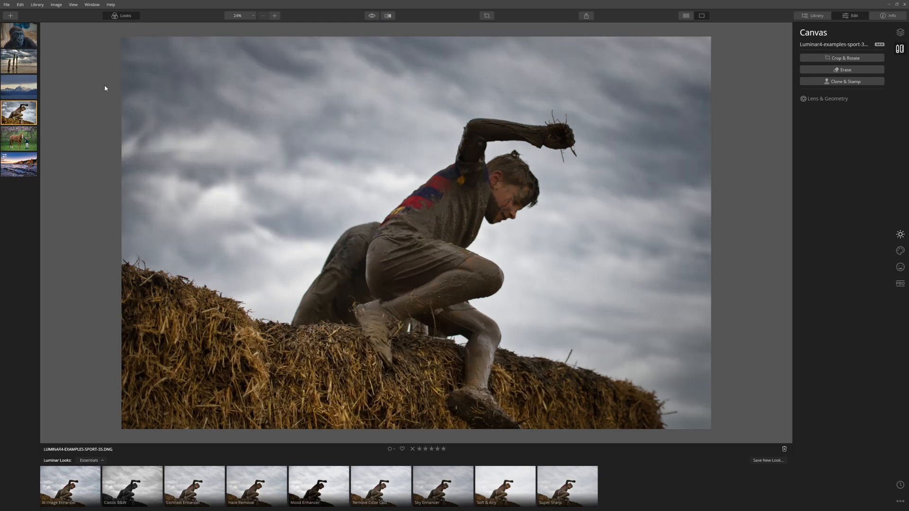
Load the girl-with-horse photo and apply the Mood Enhancer look from the Essentials Looks strip
click(19, 139)
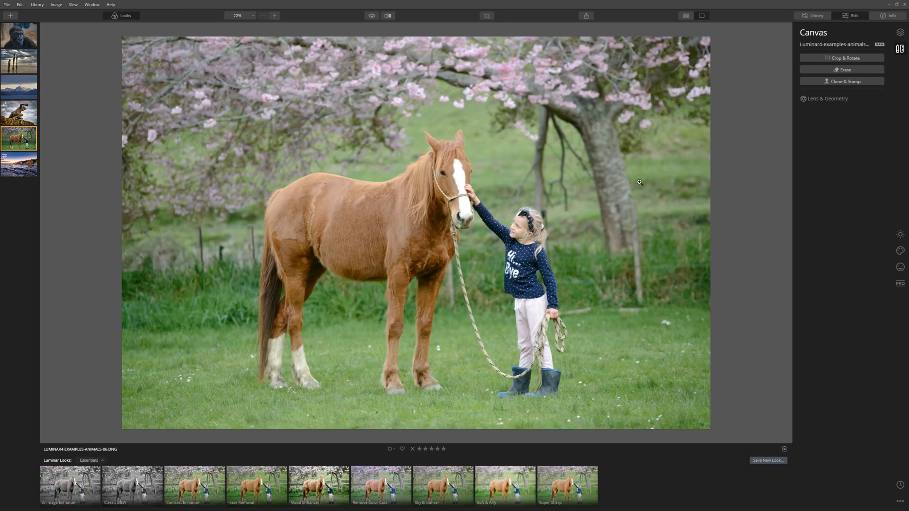
mouse_move(566, 183)
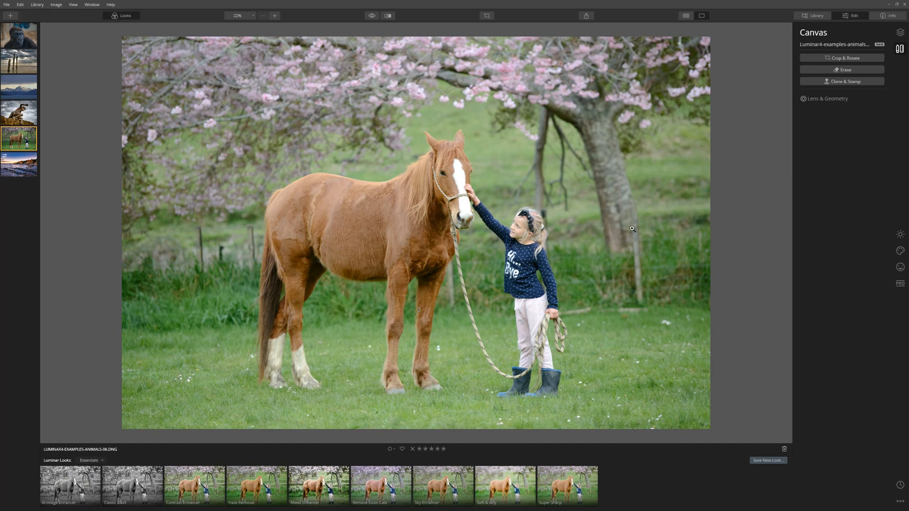
mouse_move(623, 171)
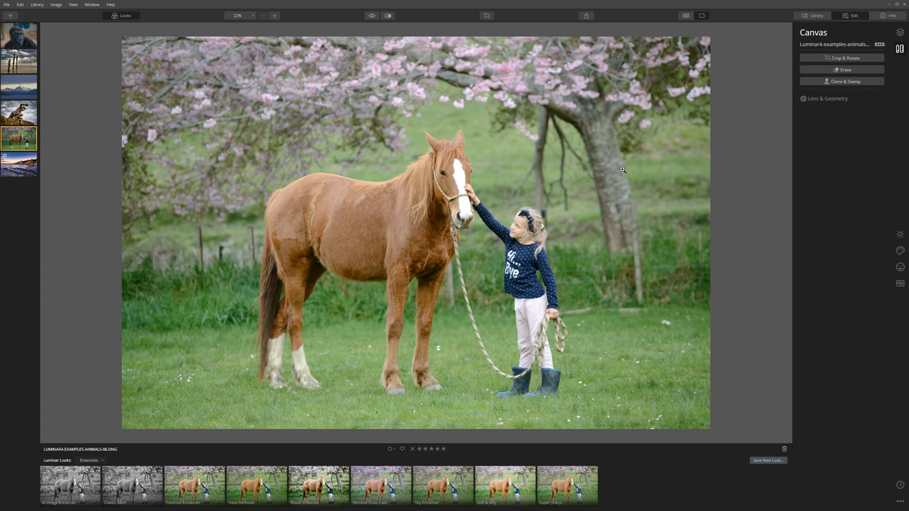
mouse_move(618, 167)
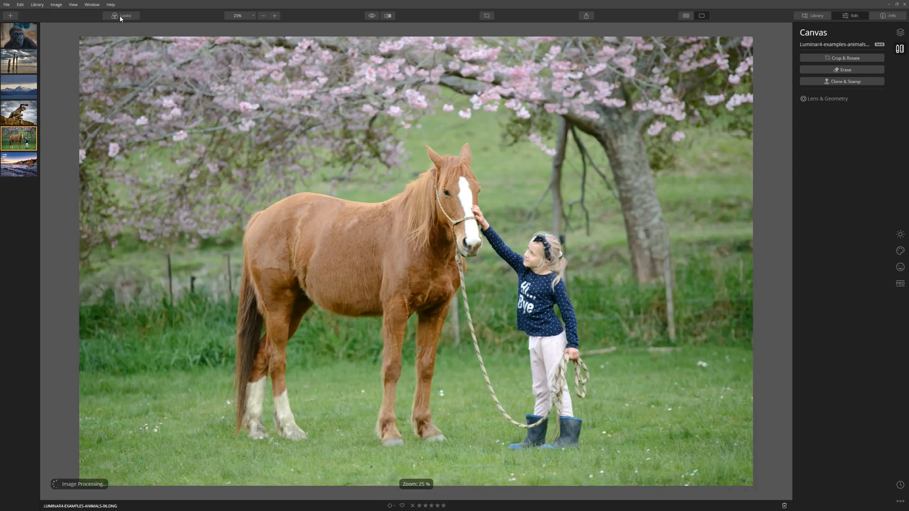
click(122, 15)
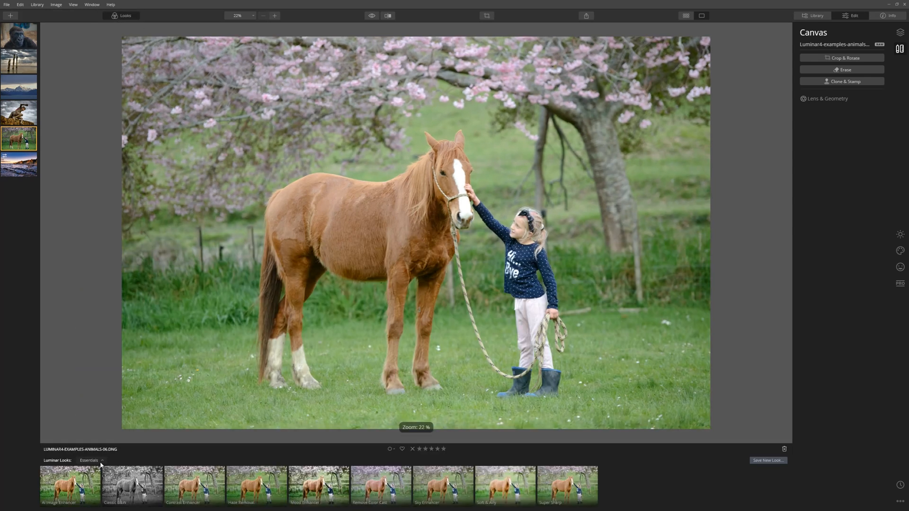
click(91, 461)
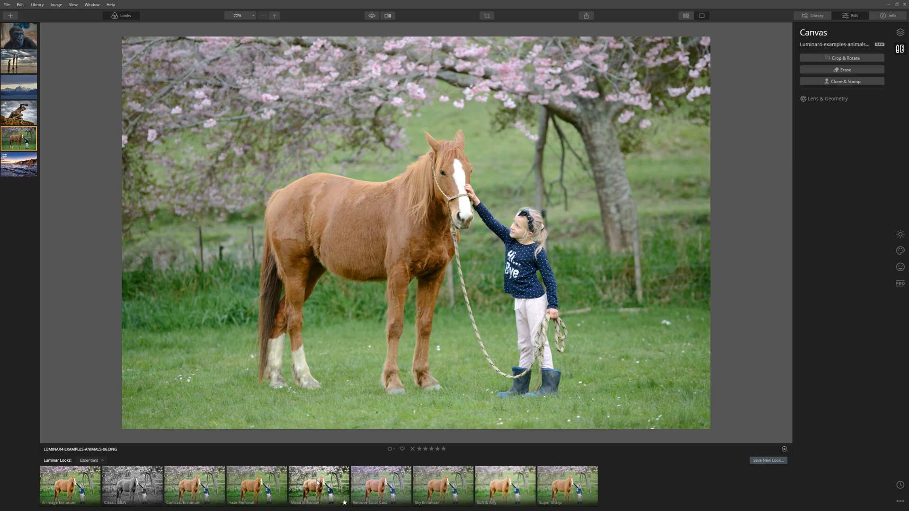
click(319, 491)
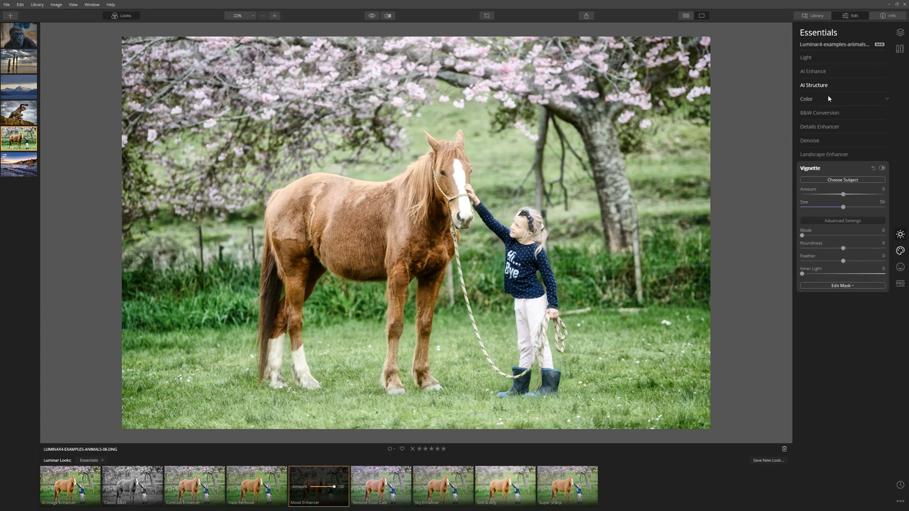
In Color Advanced Settings, desaturate the greens and raise red saturation to about 55
click(807, 99)
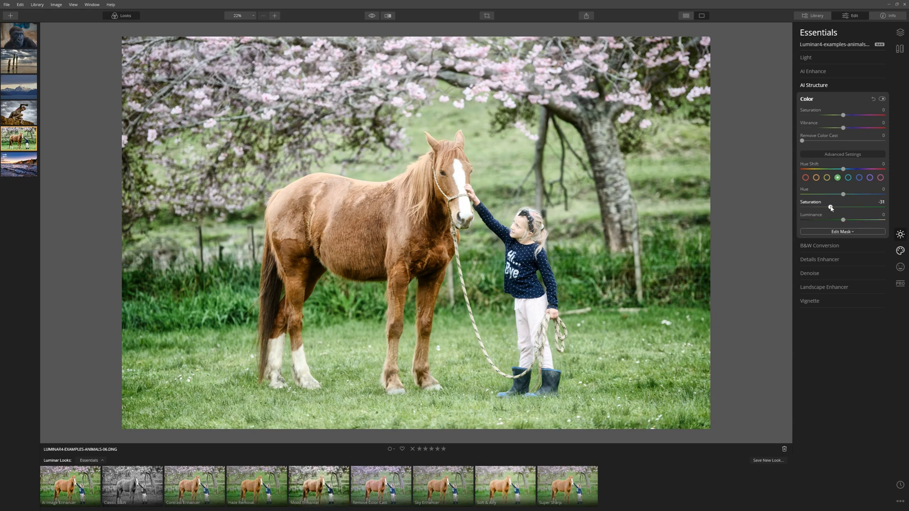
drag(831, 208, 822, 208)
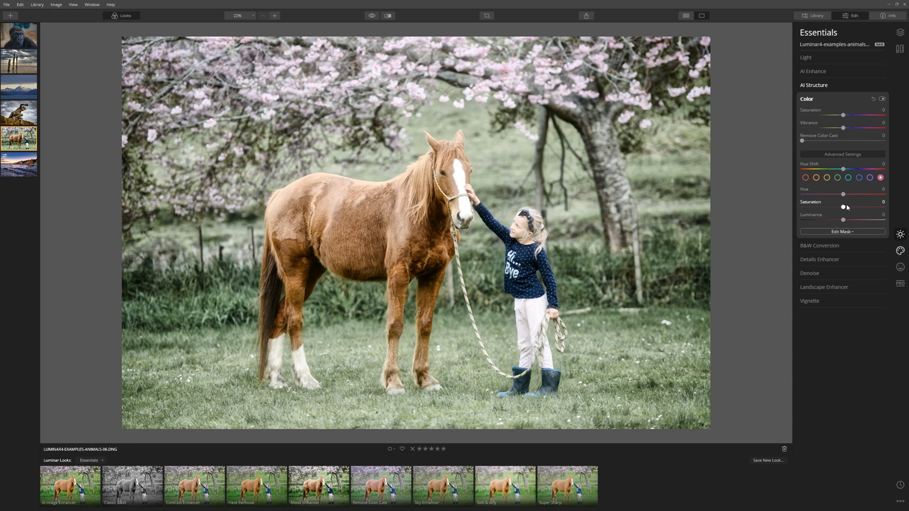
drag(843, 207, 866, 208)
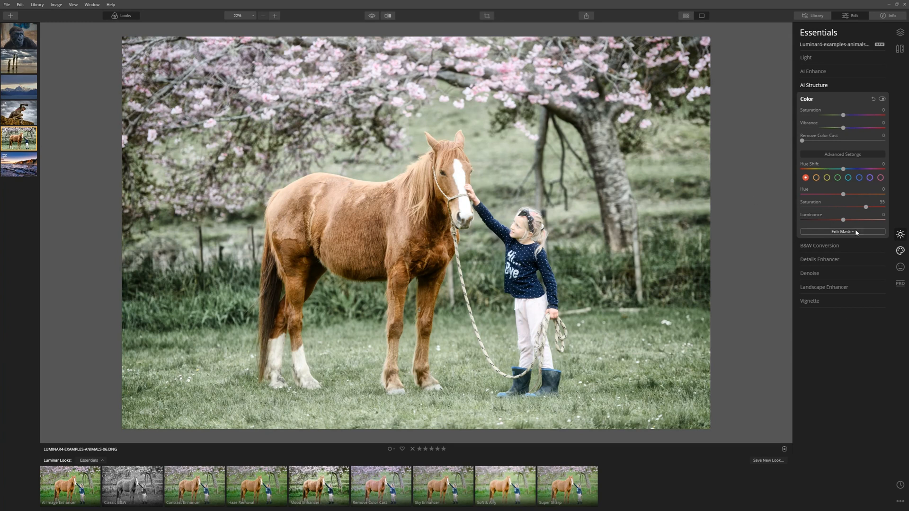
click(900, 266)
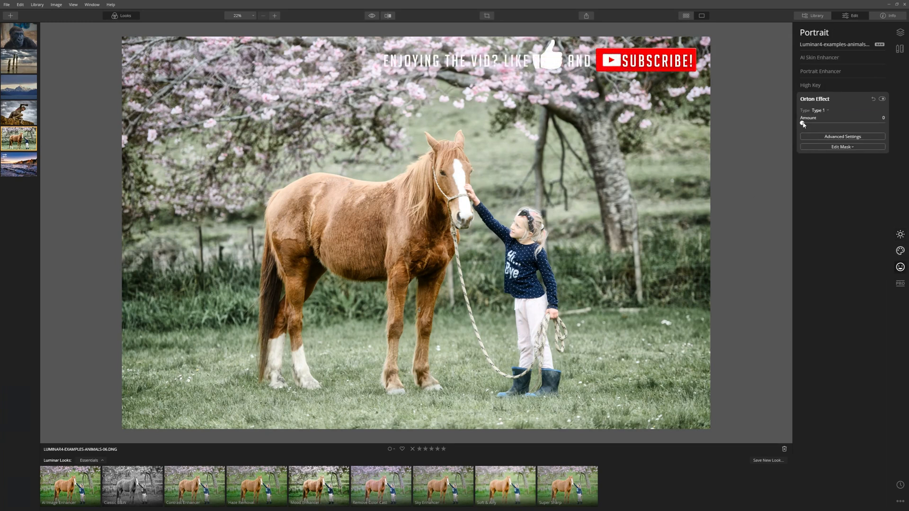
Apply an Orton Effect glow to the horse photo, settling the Amount around 37
drag(802, 123, 845, 123)
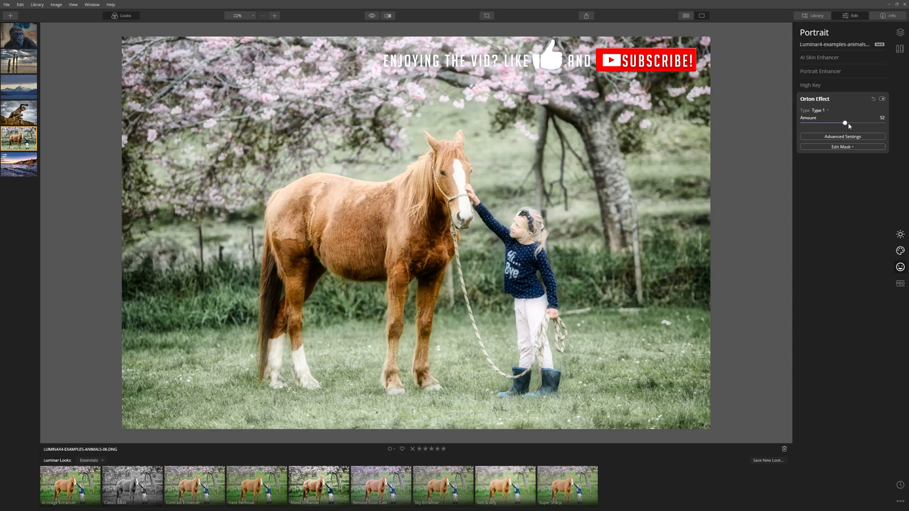
drag(845, 122, 817, 122)
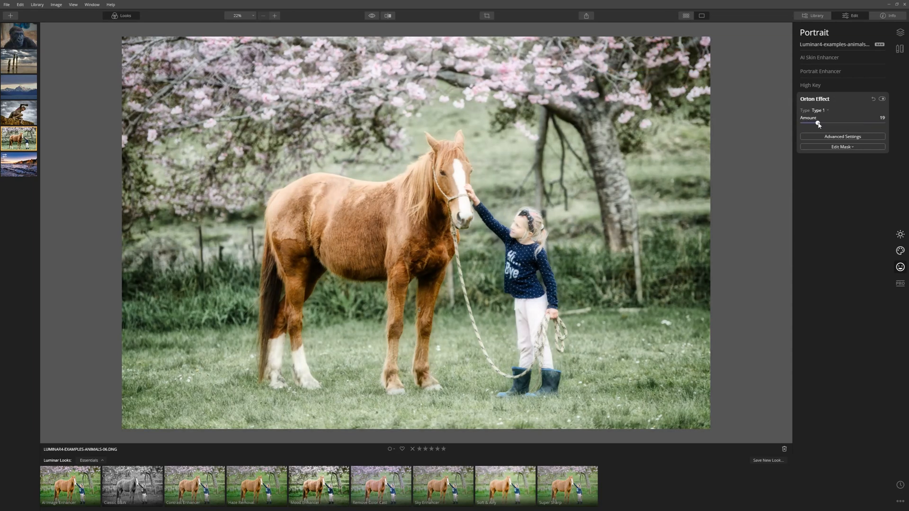
drag(818, 122, 832, 122)
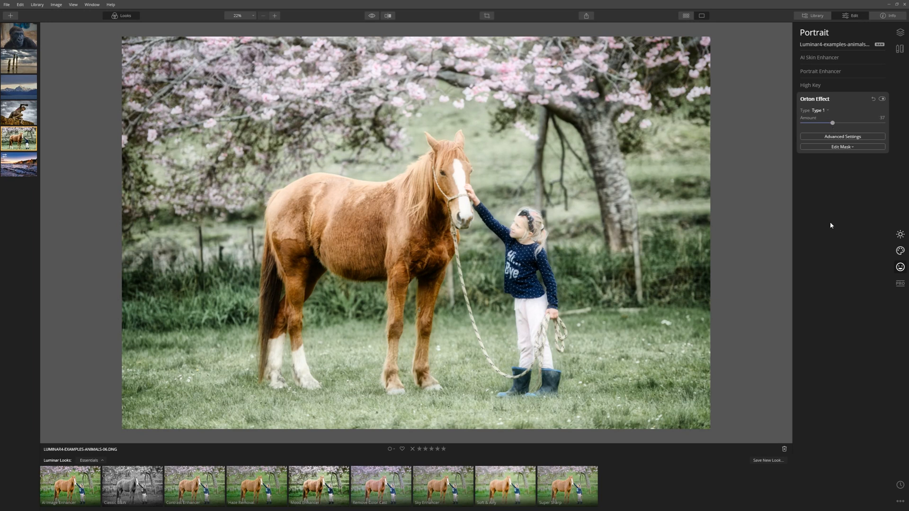
click(371, 16)
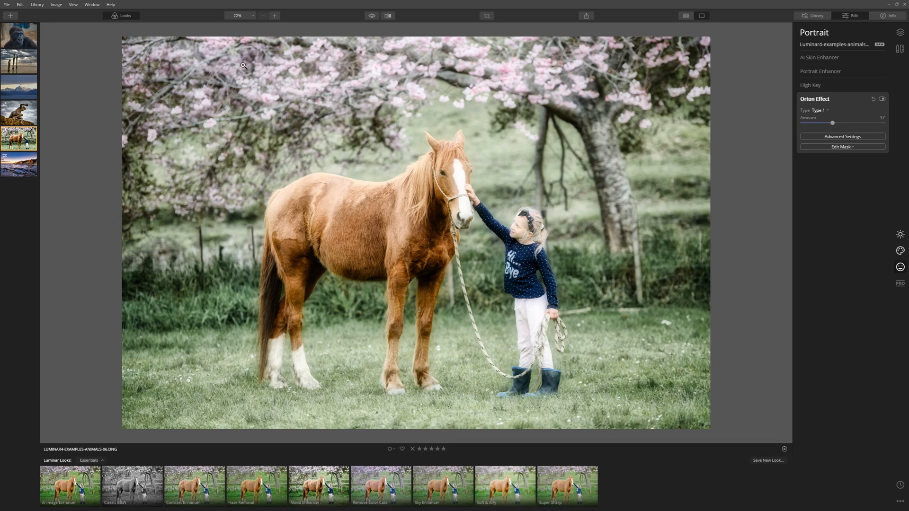
Load the snowy mountain landscape and set AI Accent 100, AI Sky Enhancer 34, AI Structure 32
click(19, 88)
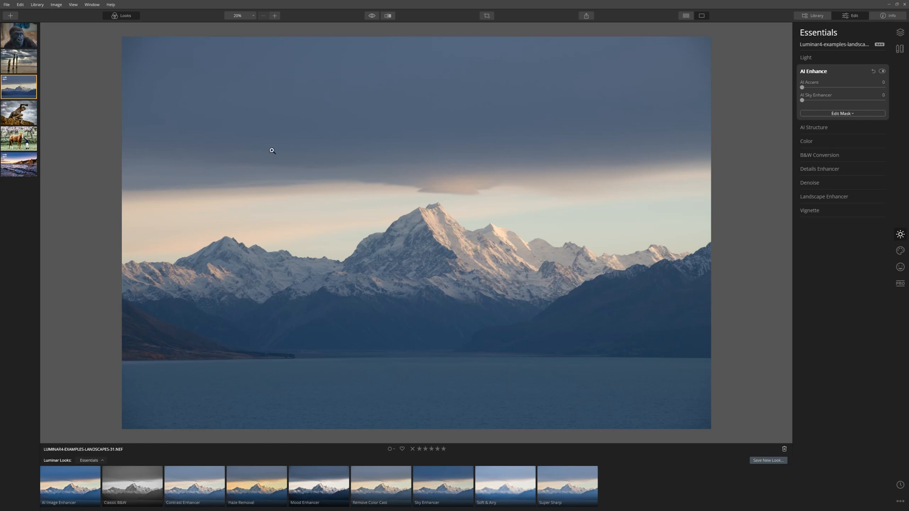
mouse_move(381, 178)
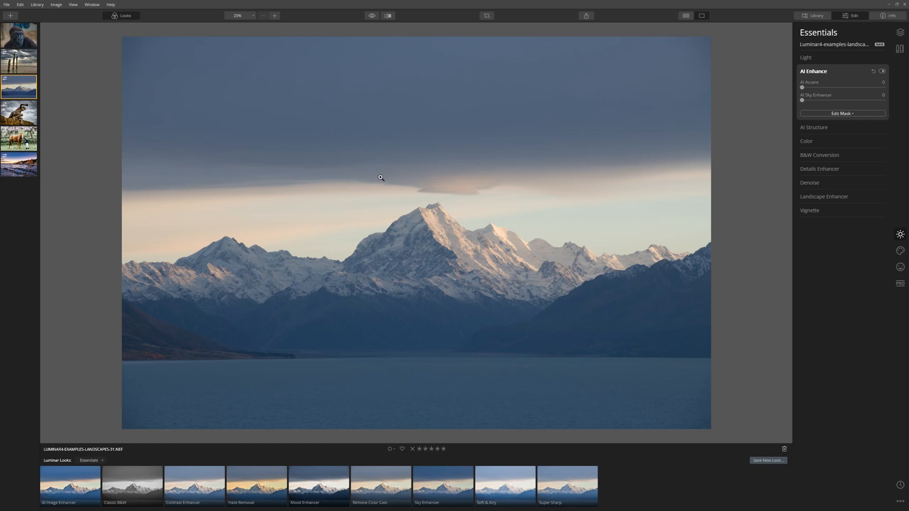
mouse_move(572, 254)
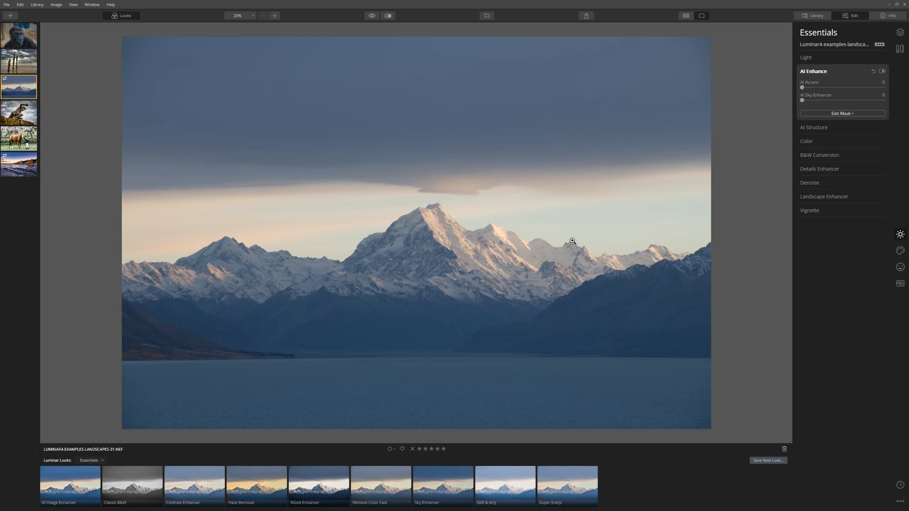
mouse_move(495, 218)
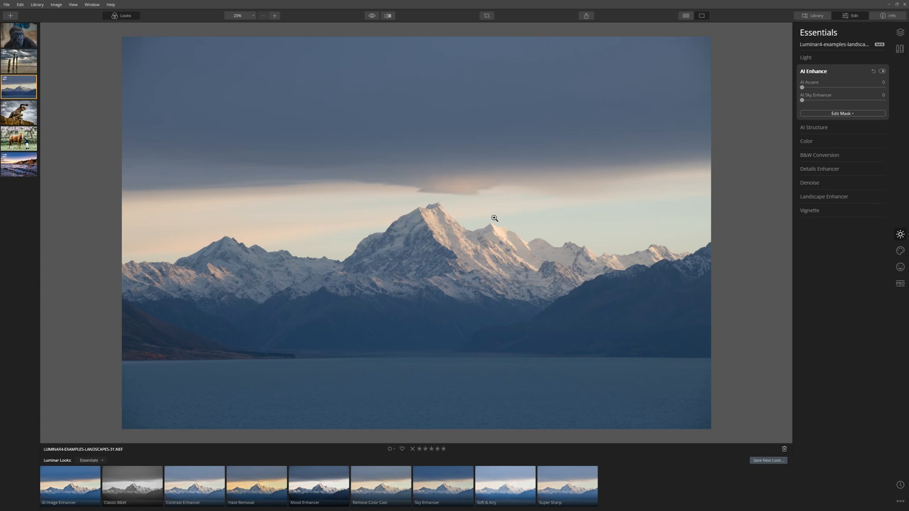
mouse_move(574, 135)
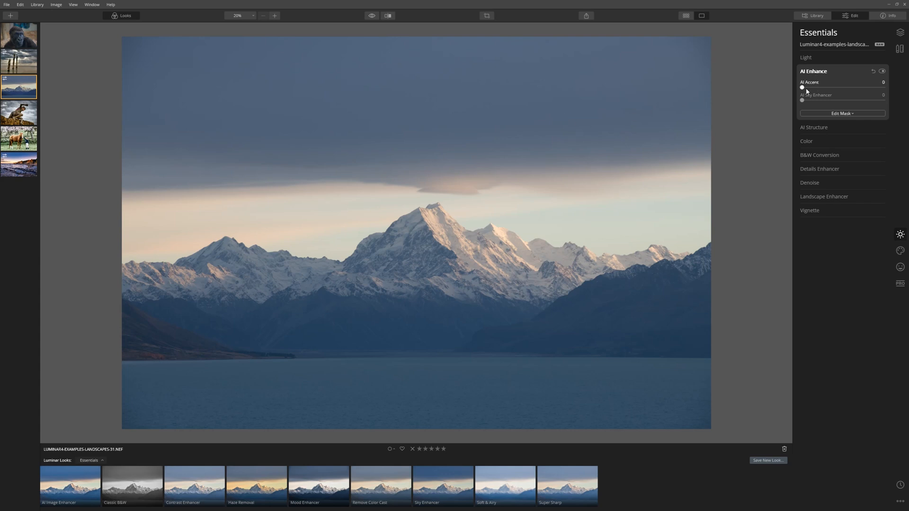
drag(802, 87, 884, 87)
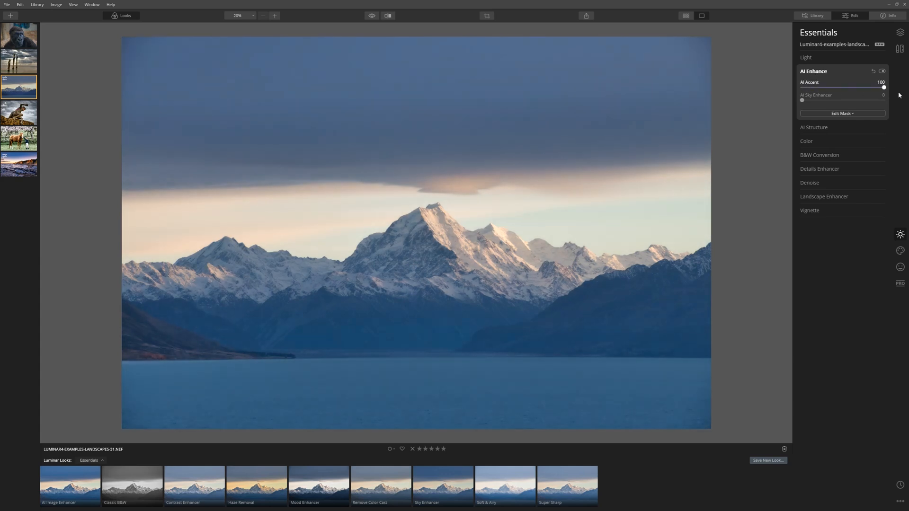
drag(802, 99, 811, 99)
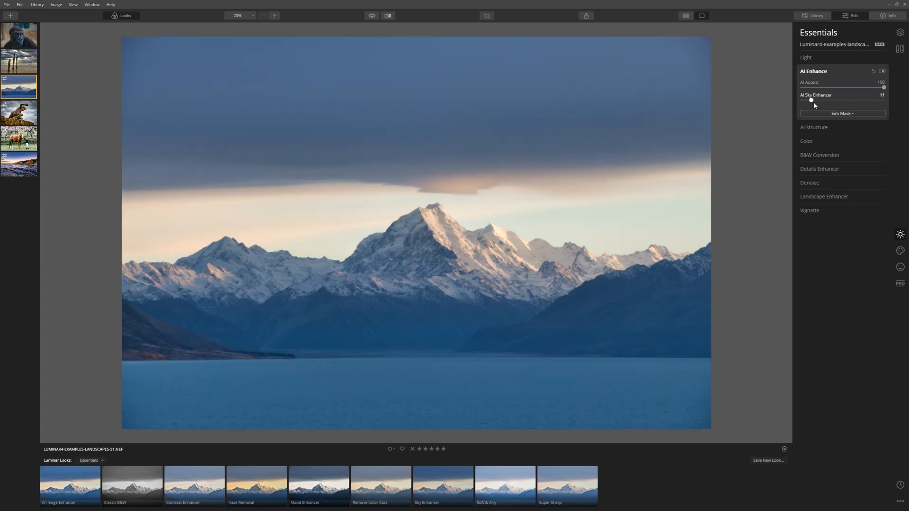
drag(812, 99, 813, 99)
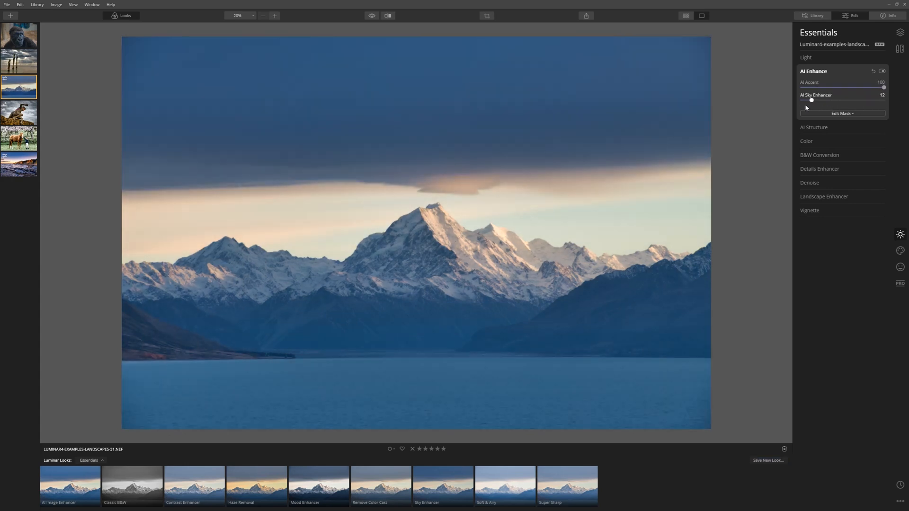
drag(812, 100, 829, 100)
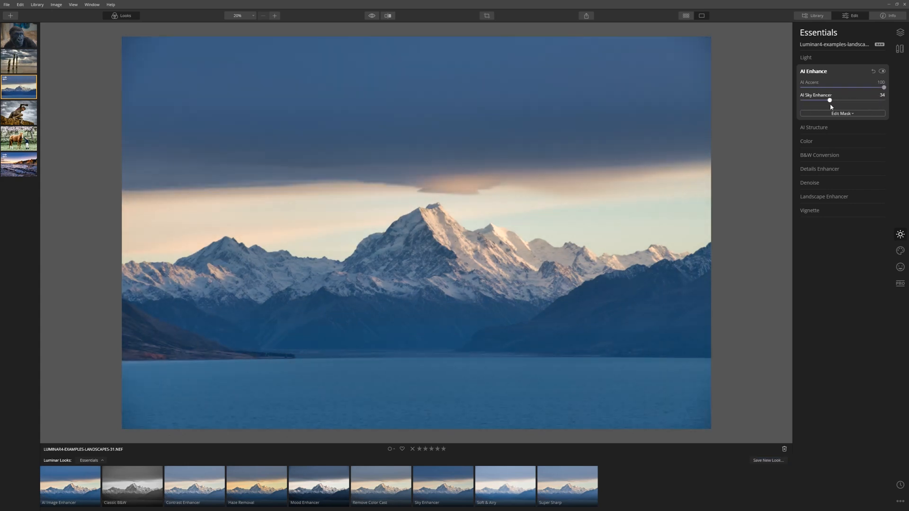
drag(830, 99, 833, 100)
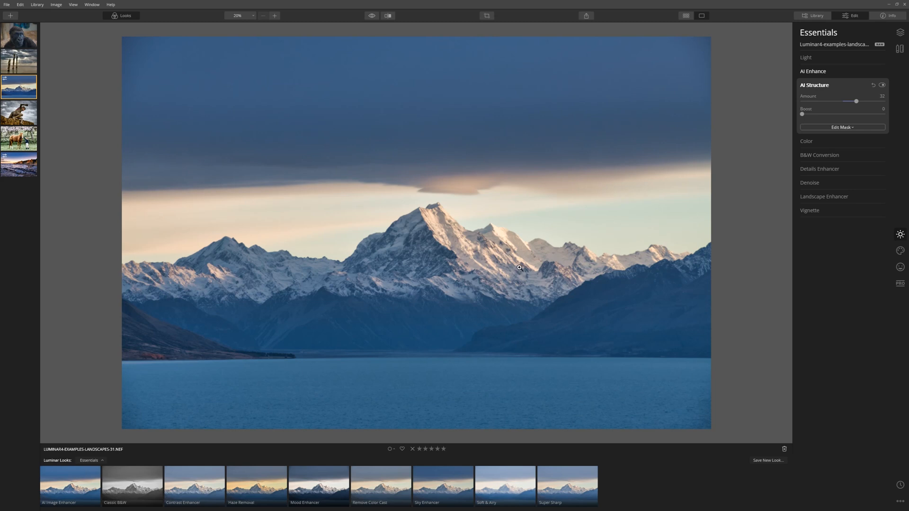
In Creative, apply the Mystical effect to the landscape at Amount about 24
click(900, 250)
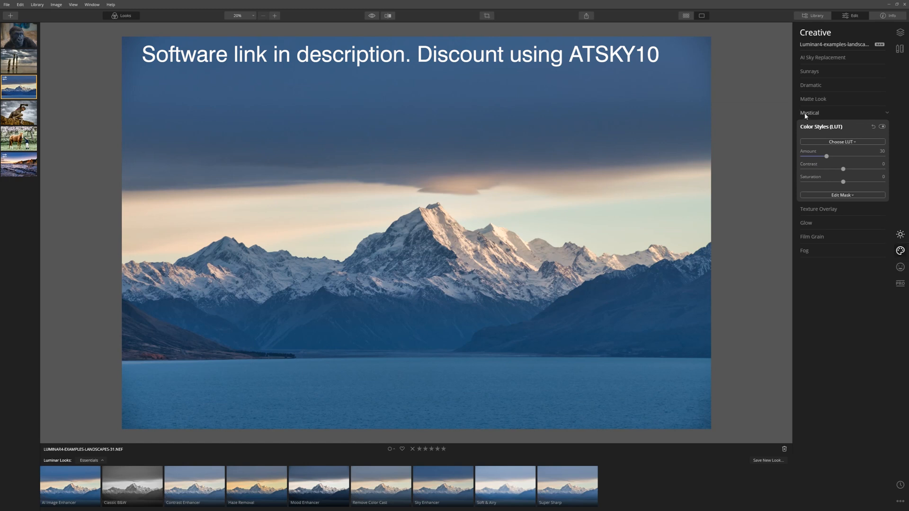
click(810, 113)
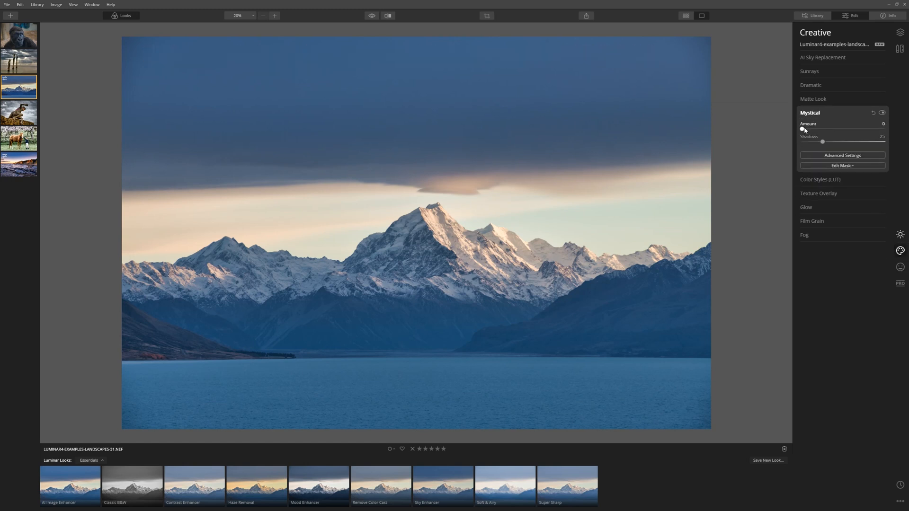
drag(802, 130, 822, 130)
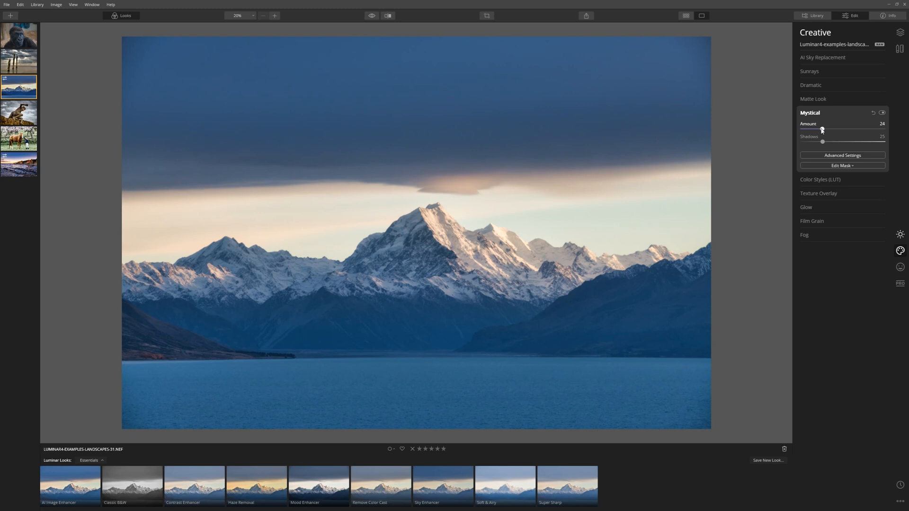
click(809, 112)
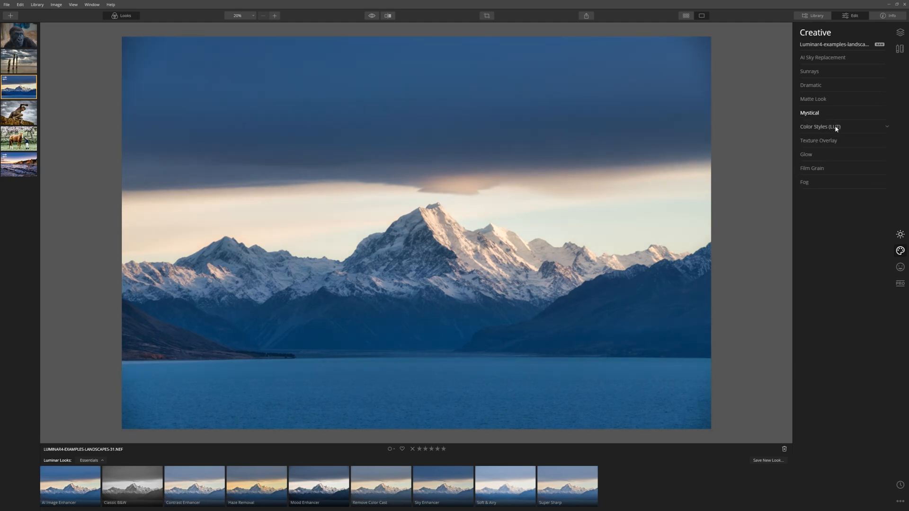
Apply the Manhattan Color Style LUT to the landscape and reduce its Amount to 50
click(820, 127)
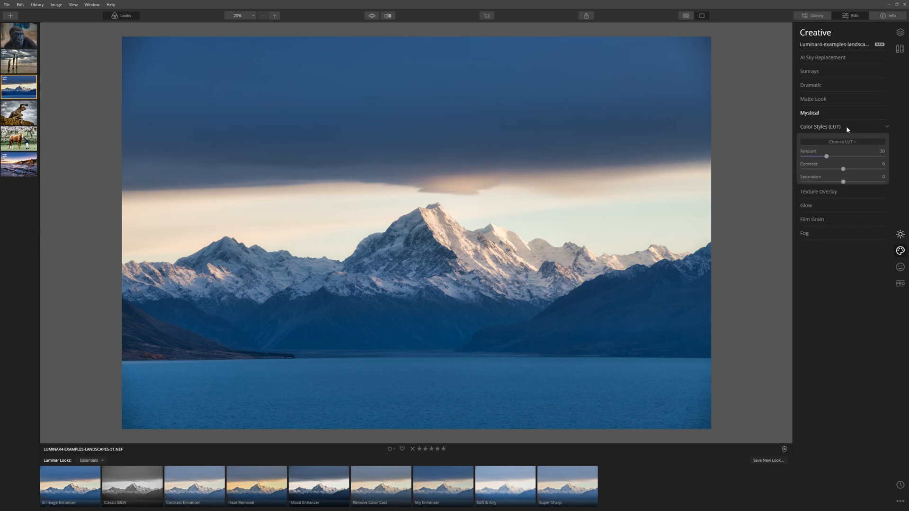
drag(826, 156, 883, 156)
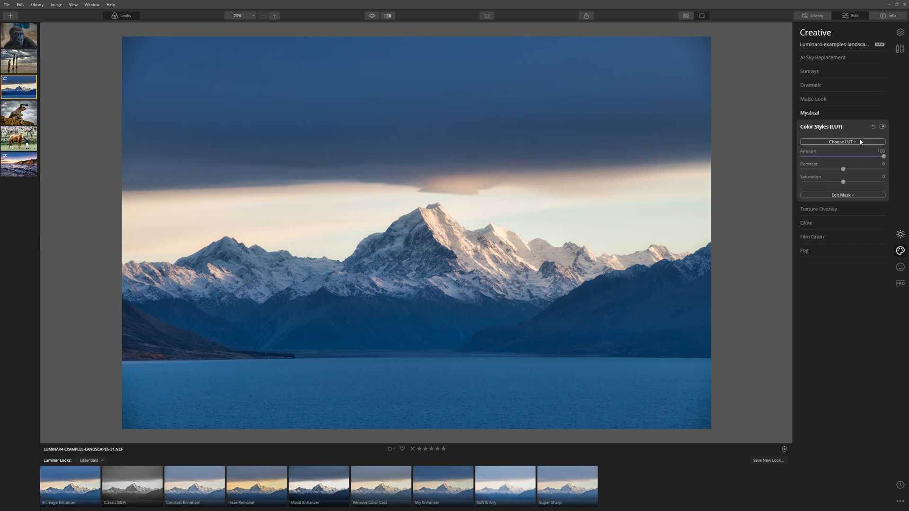
click(842, 142)
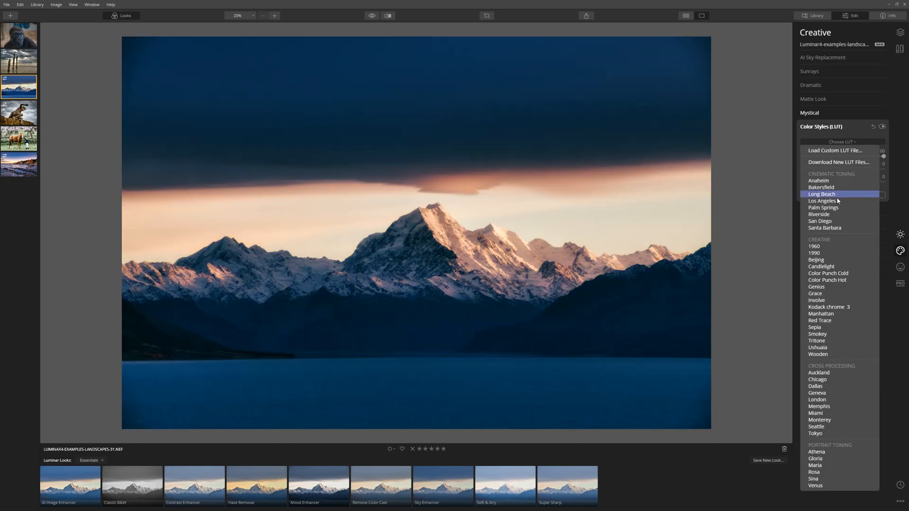
click(814, 294)
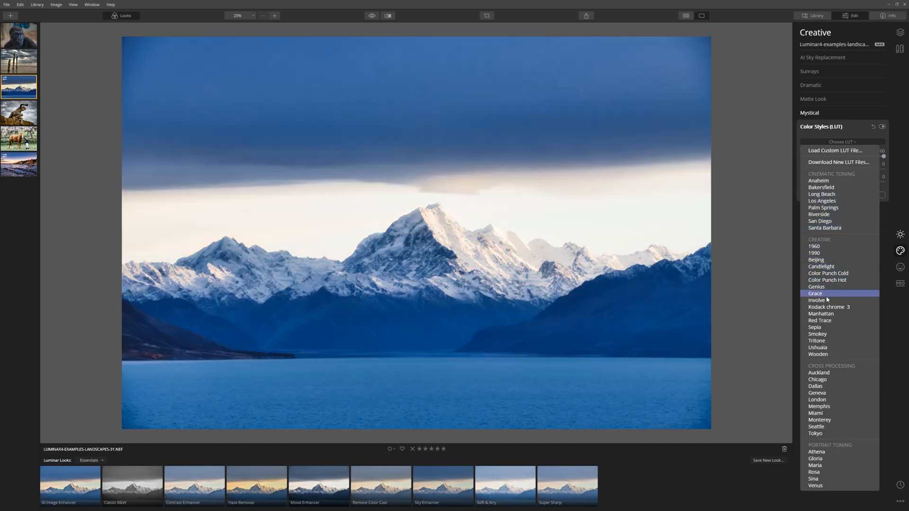
click(815, 327)
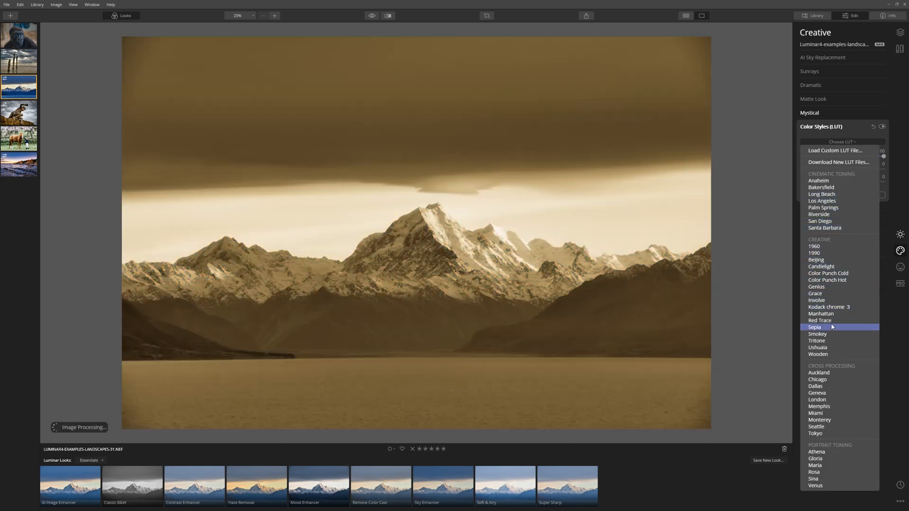
click(821, 313)
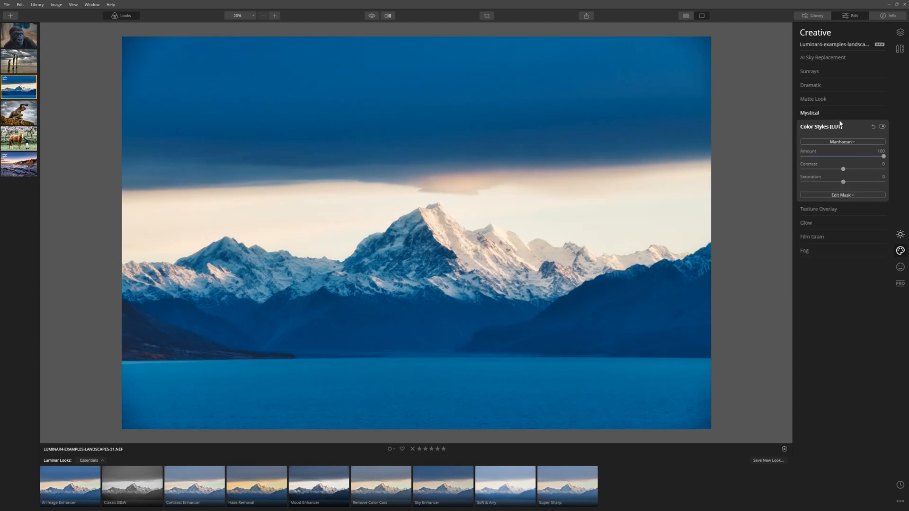
drag(885, 156, 851, 156)
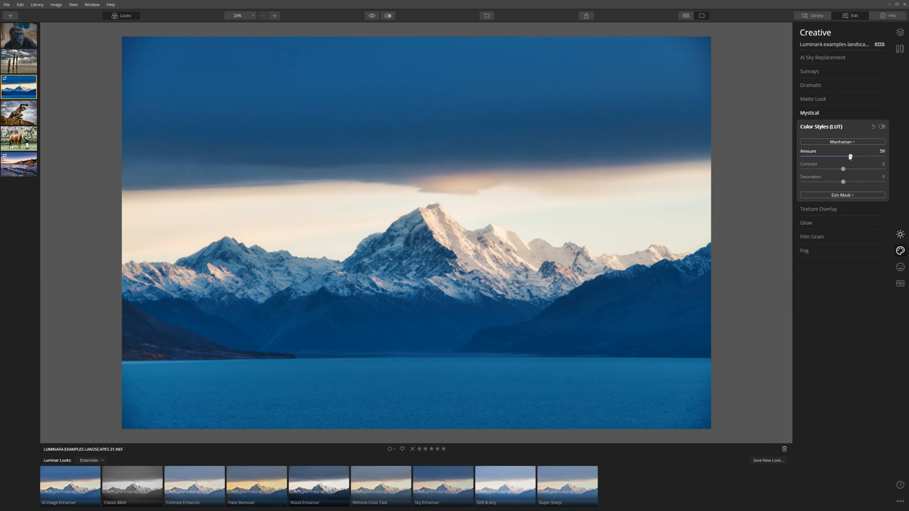
drag(850, 156, 849, 156)
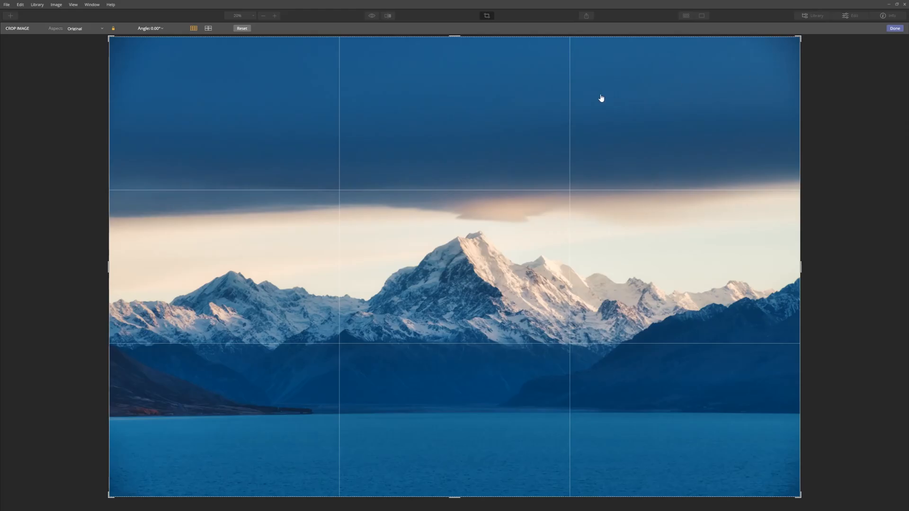
Crop with Free aspect into a panoramic strip, trimming sky above and water below, and apply
click(85, 28)
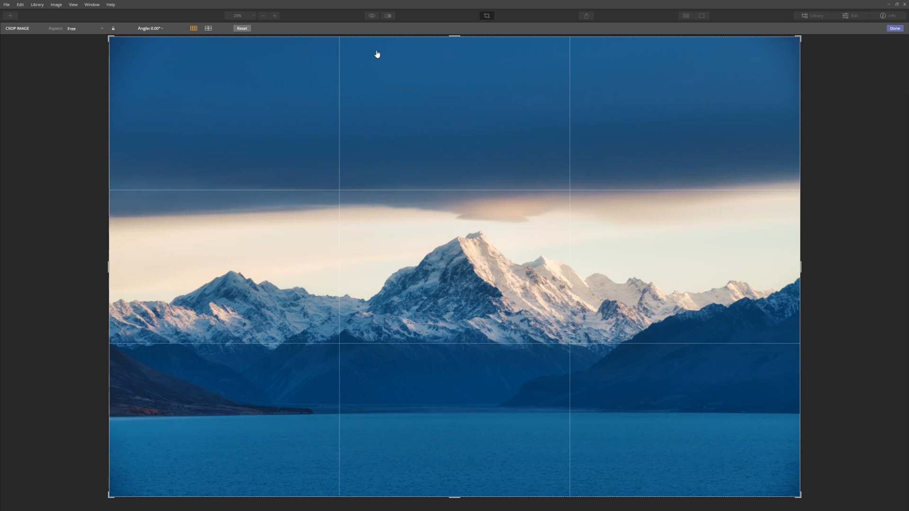
drag(377, 54, 450, 346)
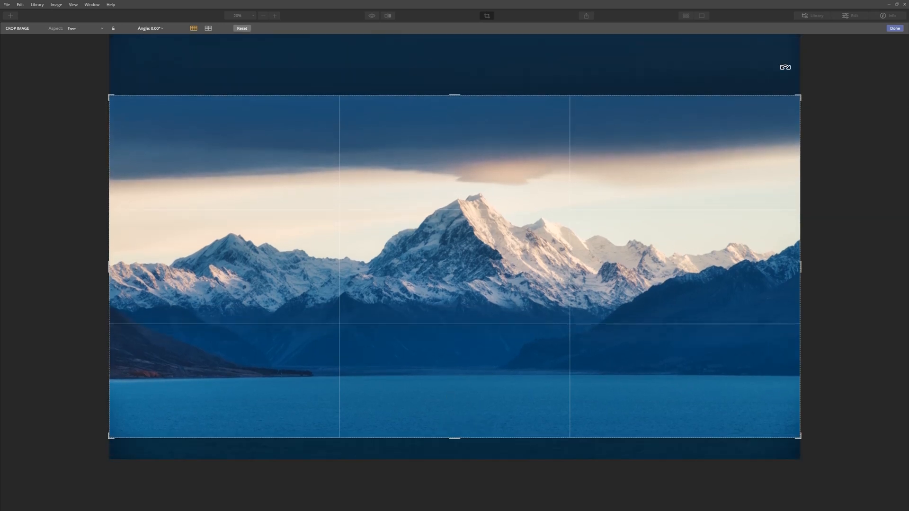
click(894, 29)
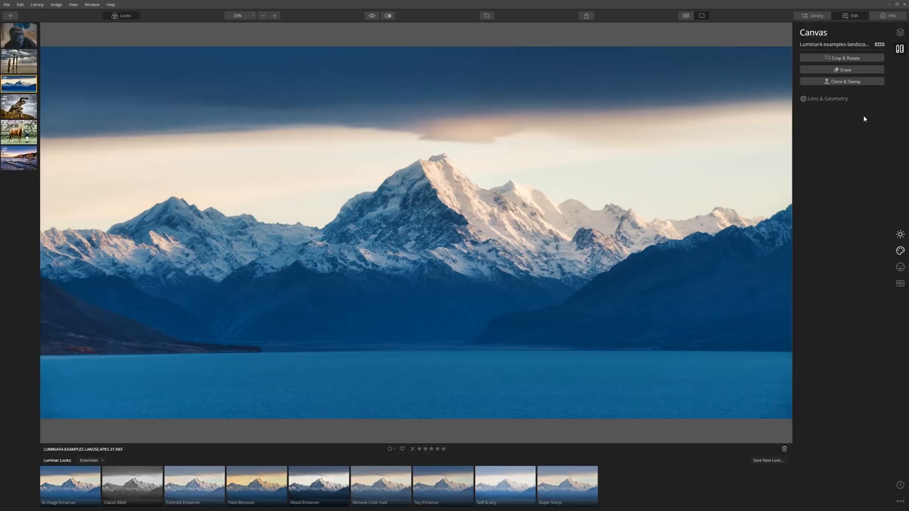
Load the gorilla portrait and raise AI Enhance's AI Accent to about 89
click(19, 37)
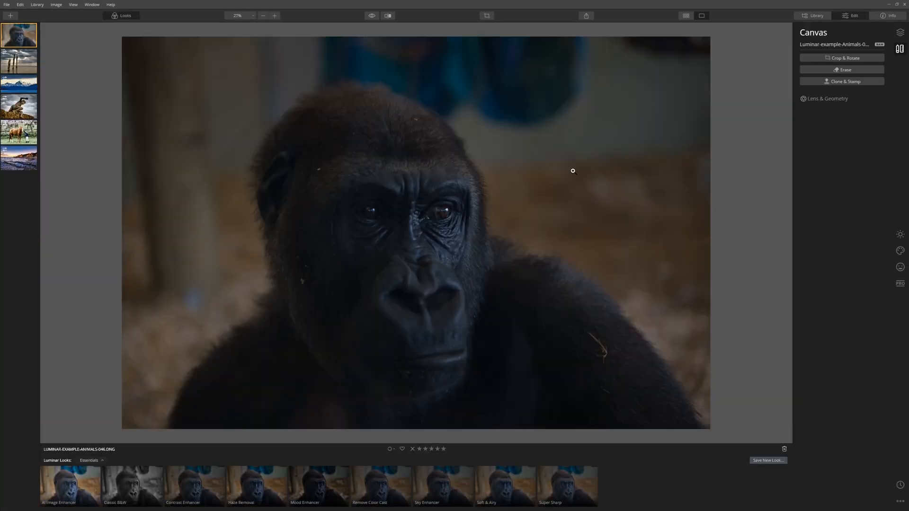
mouse_move(516, 159)
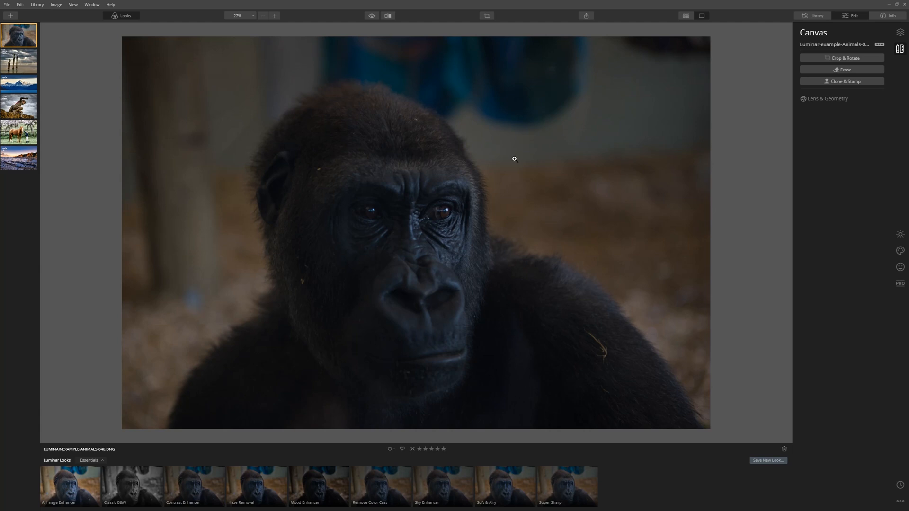
click(900, 235)
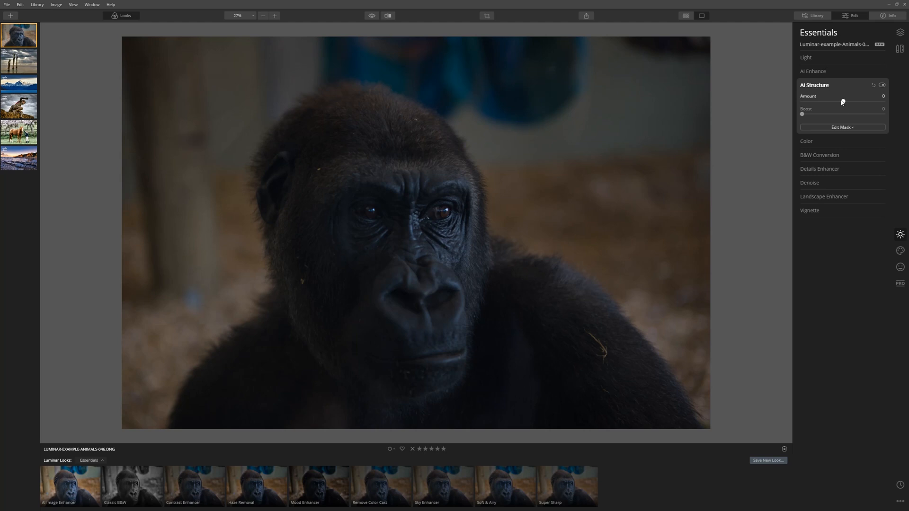
click(813, 71)
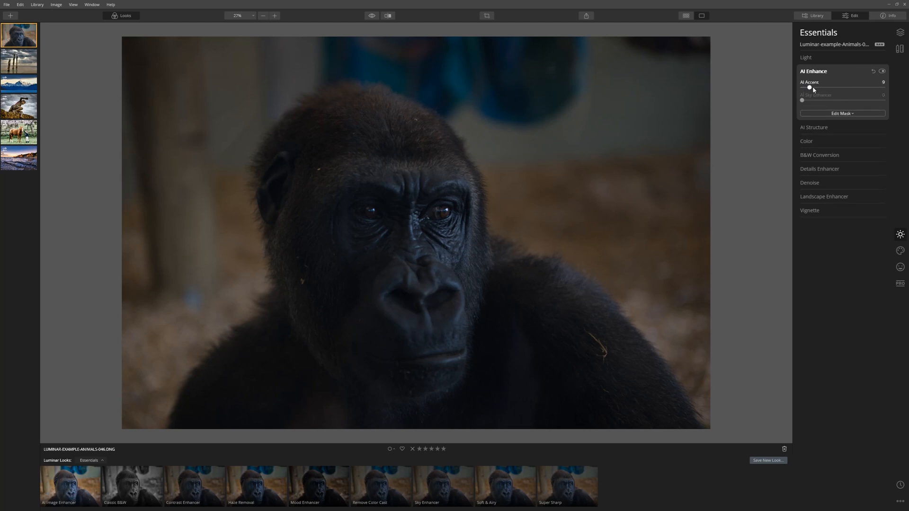
drag(809, 88, 861, 87)
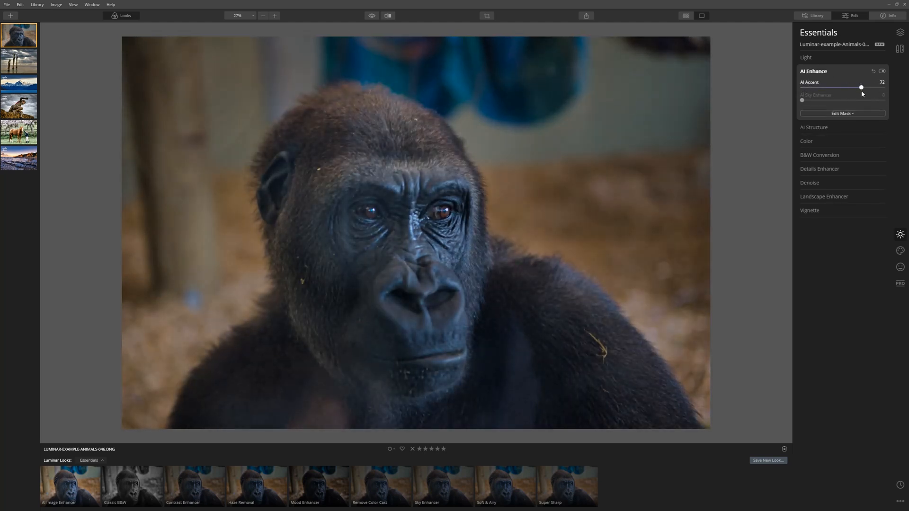
drag(861, 88, 875, 87)
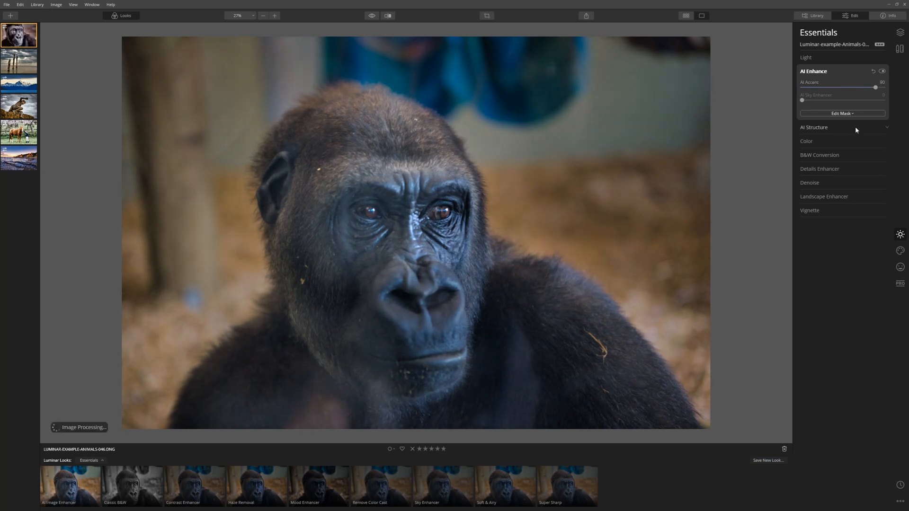
Push AI Structure Amount to its maximum of 100 on the gorilla photo
click(814, 127)
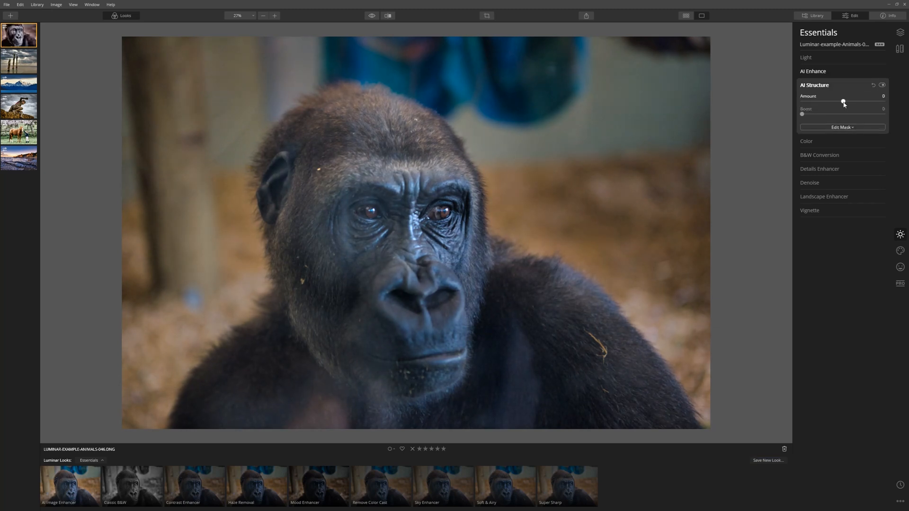
drag(844, 101, 884, 101)
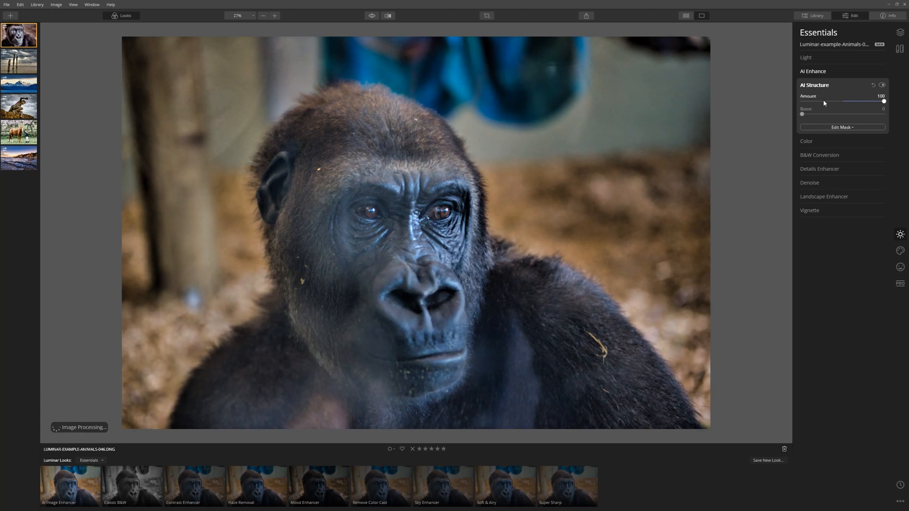
click(806, 57)
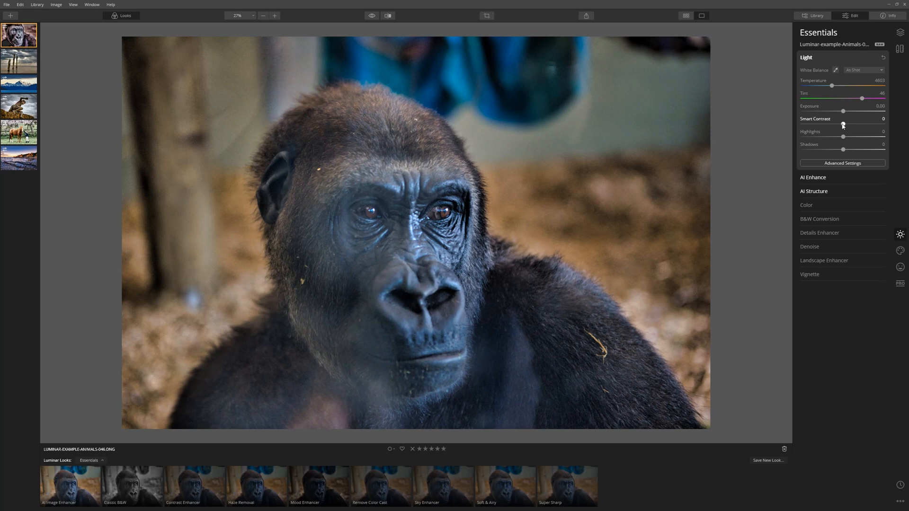
Raise Smart Contrast in the Light panel, settling it at about 16
drag(843, 124, 869, 124)
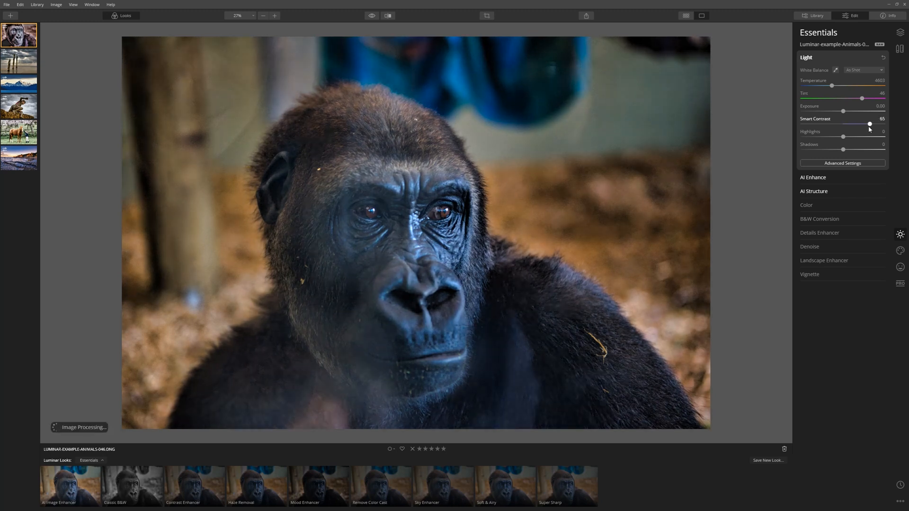
drag(869, 124, 849, 125)
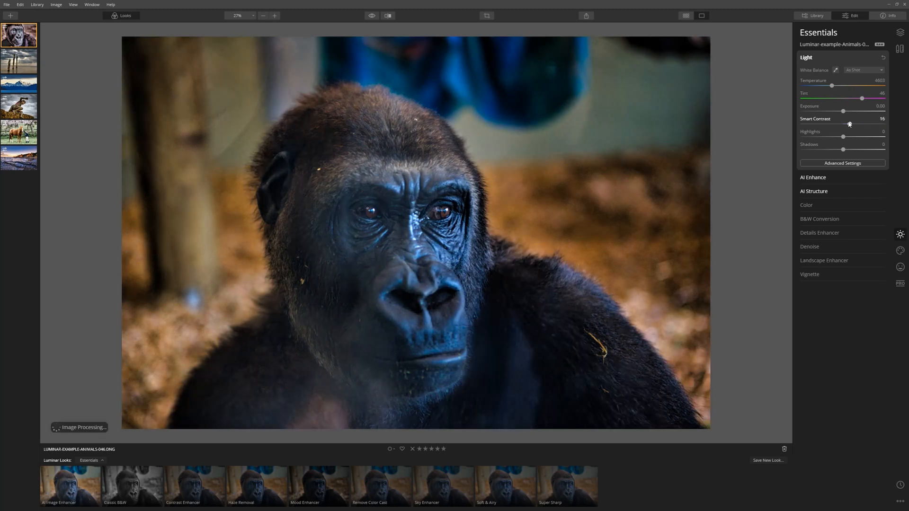
drag(848, 124, 883, 124)
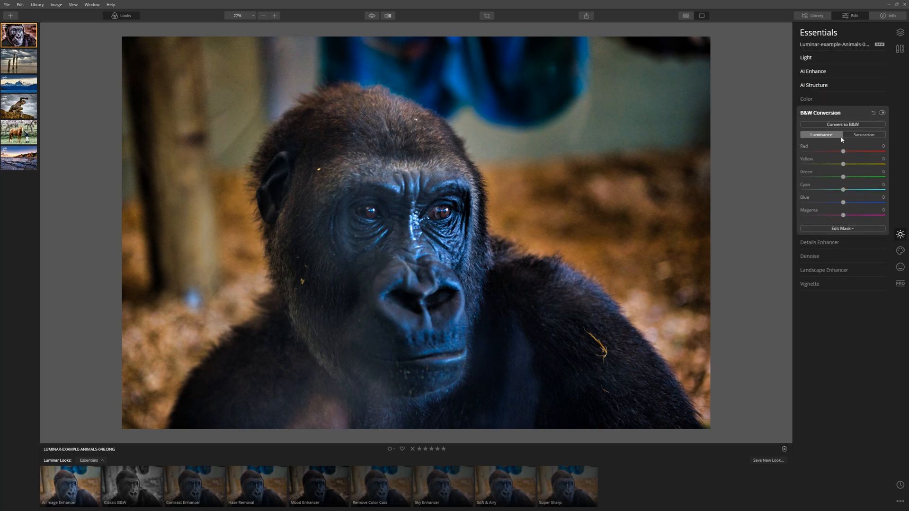
Convert the gorilla to B&W and add a vignette: Amount about -76, Size 37, Feather -54
click(843, 124)
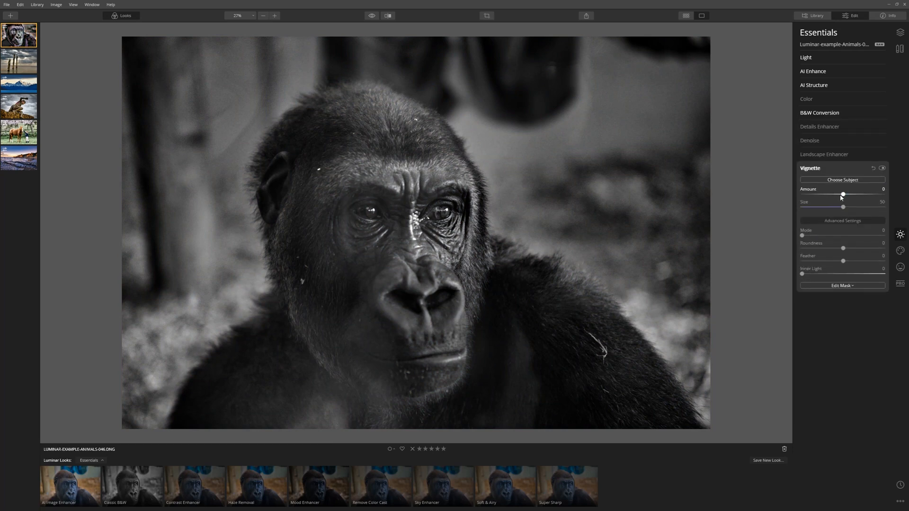
drag(843, 195, 811, 195)
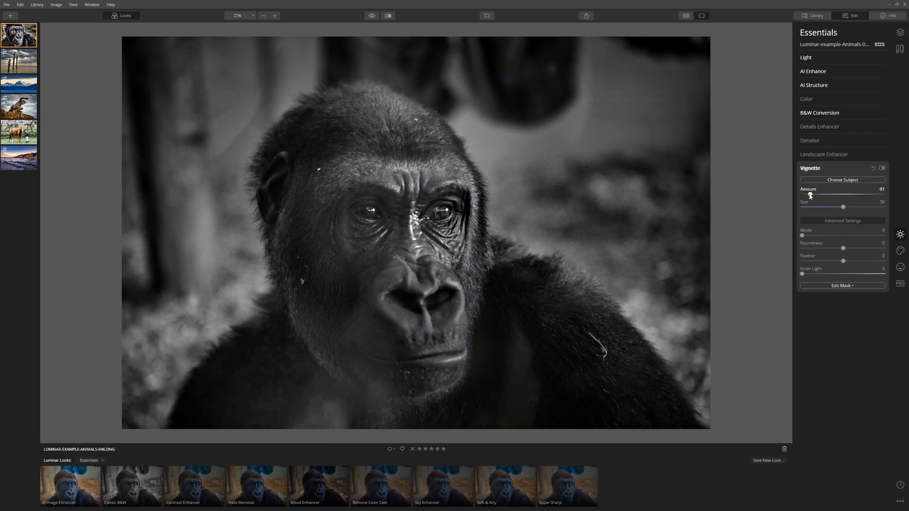
drag(843, 207, 834, 208)
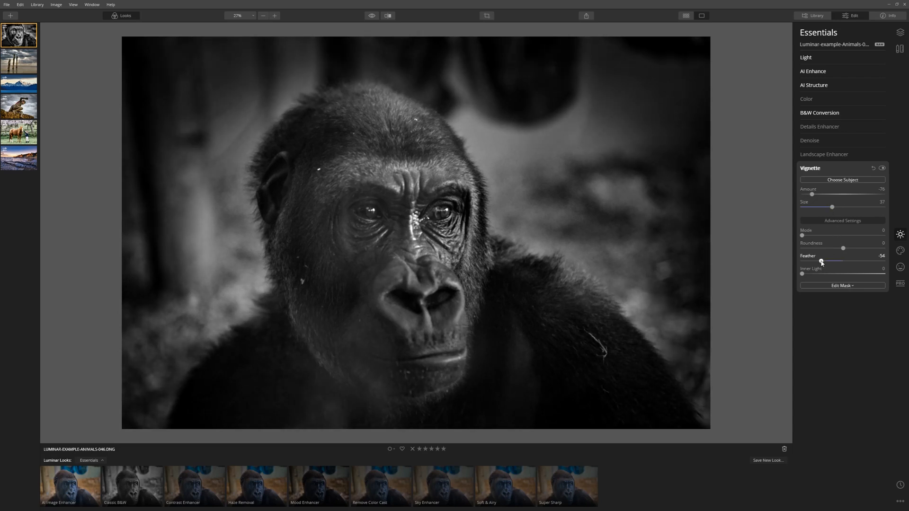
drag(821, 261, 878, 262)
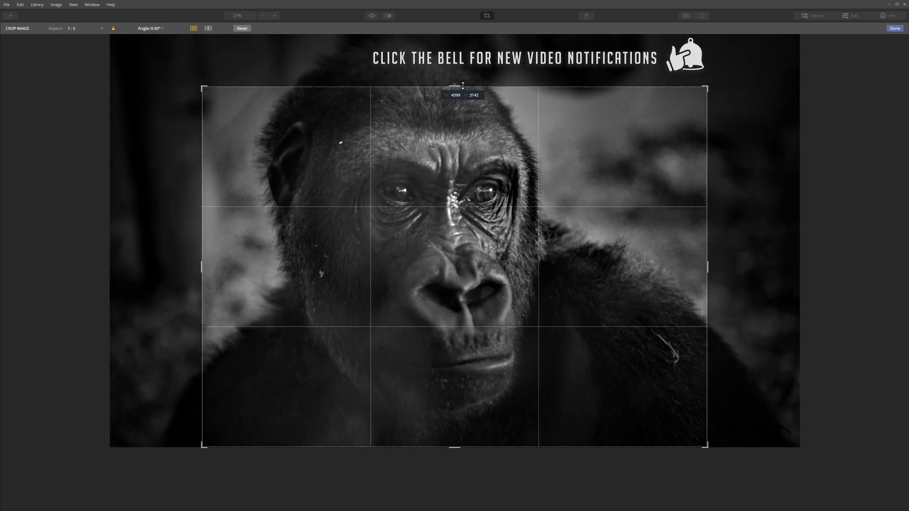
Tighten the 7:5 crop box around the gorilla's face and apply the crop
drag(463, 88, 453, 91)
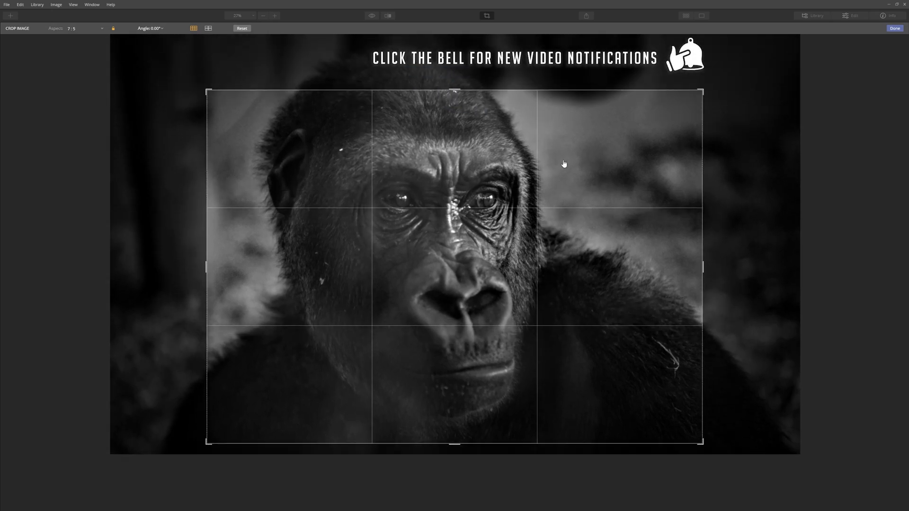
click(894, 29)
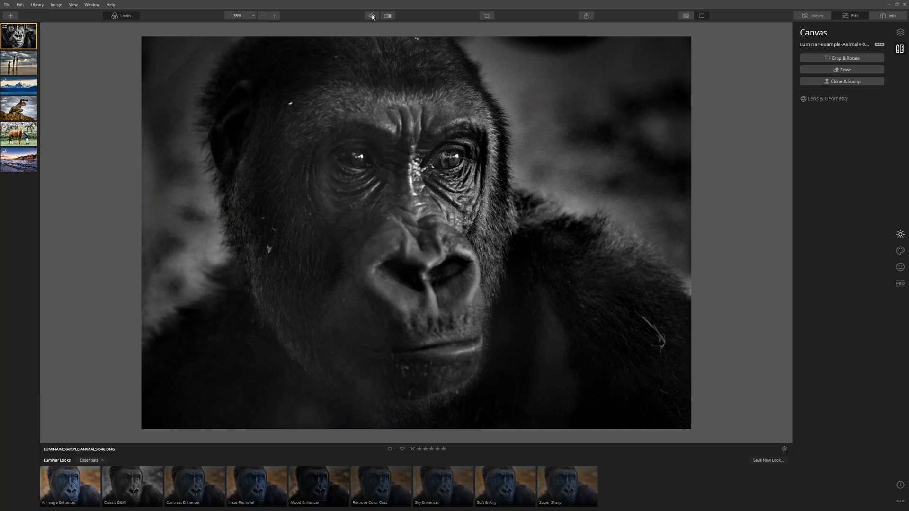
mouse_move(402, 18)
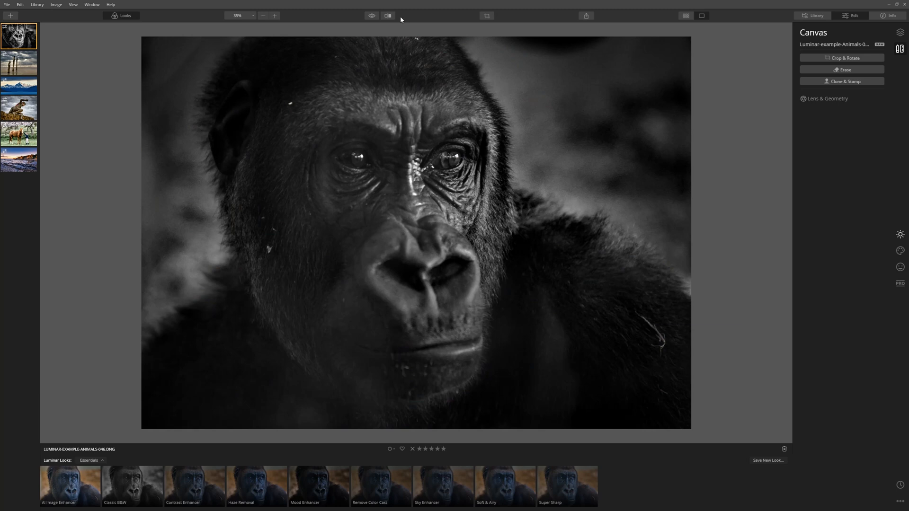